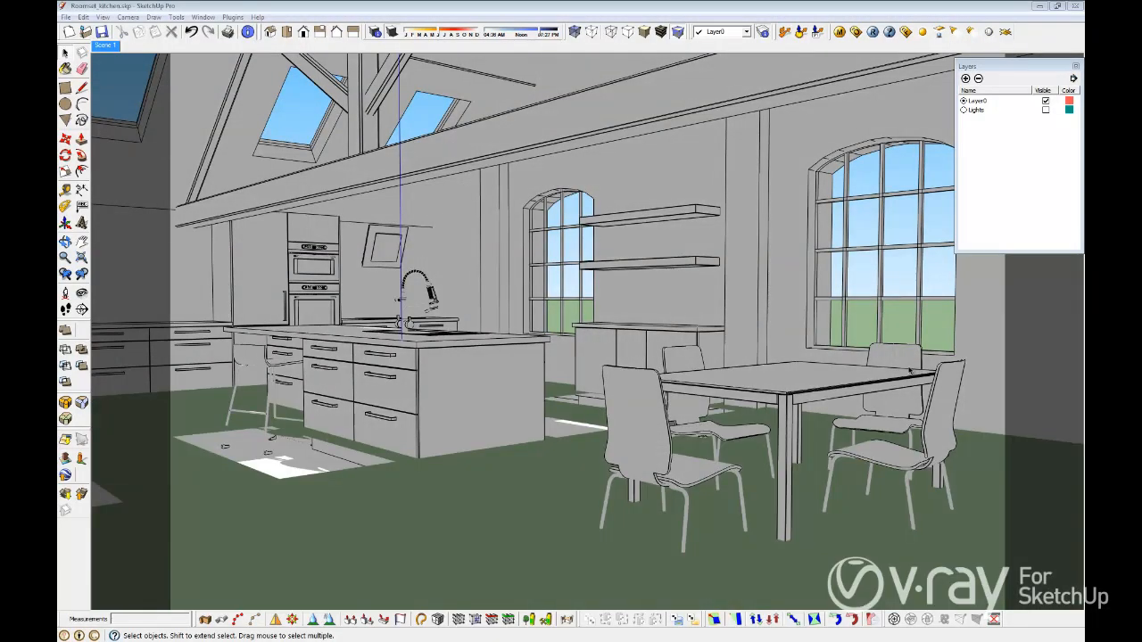
mouse_move(779, 346)
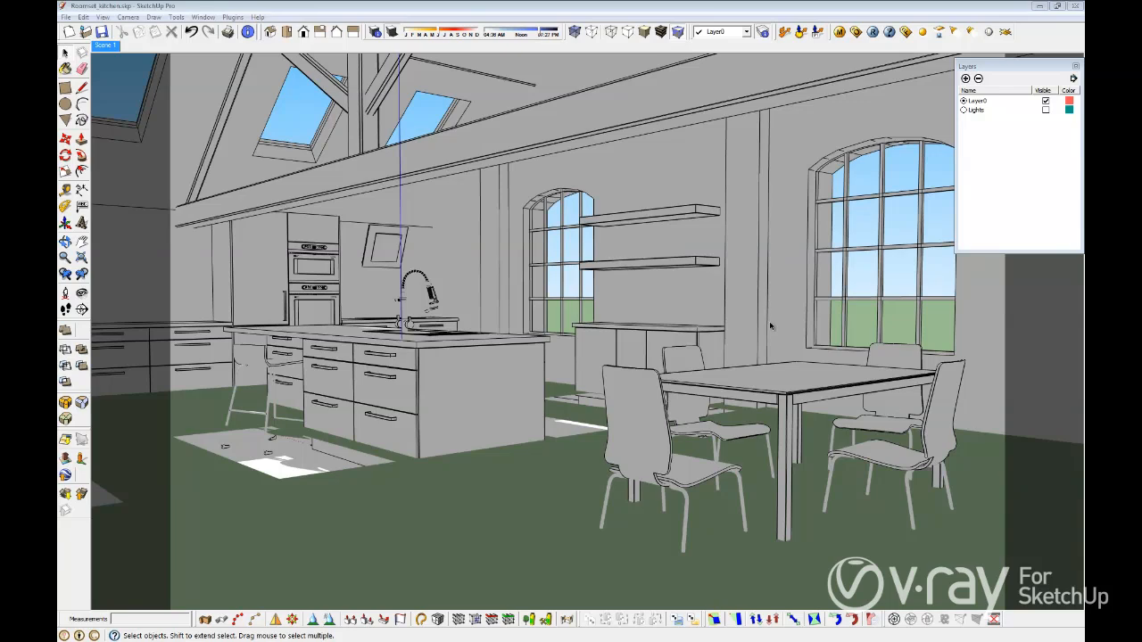
mouse_move(771, 319)
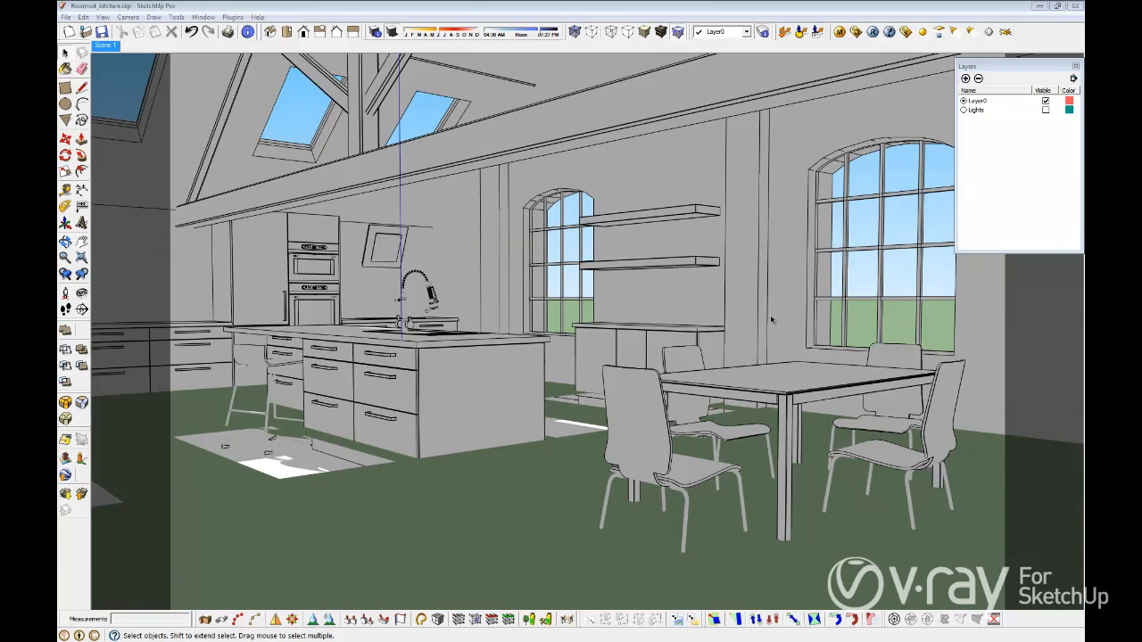
mouse_move(774, 320)
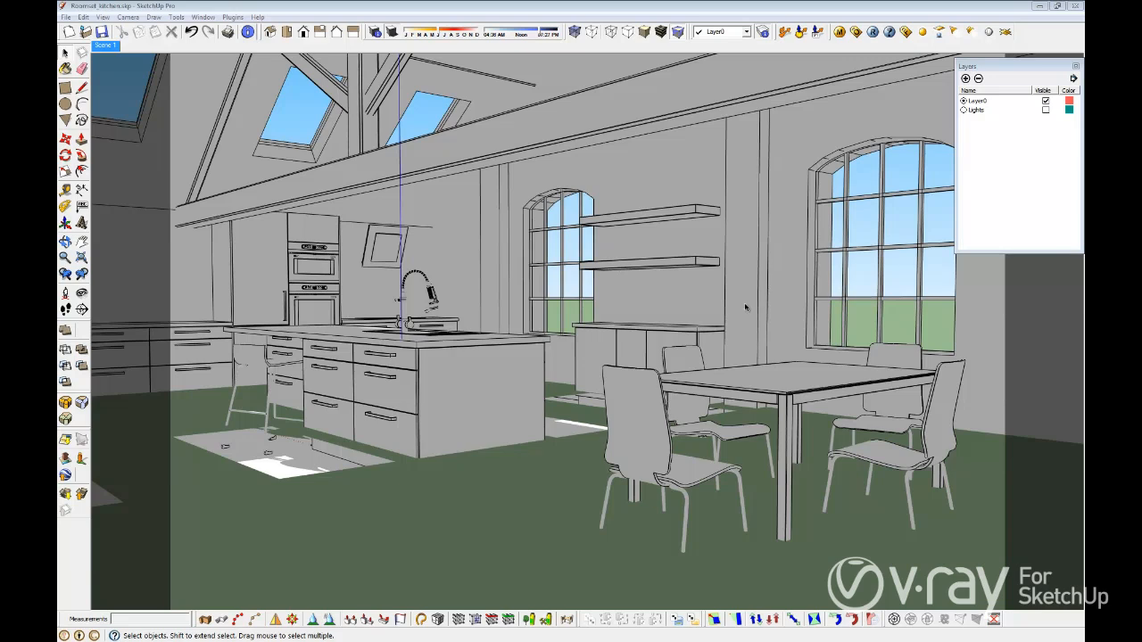
mouse_move(658, 283)
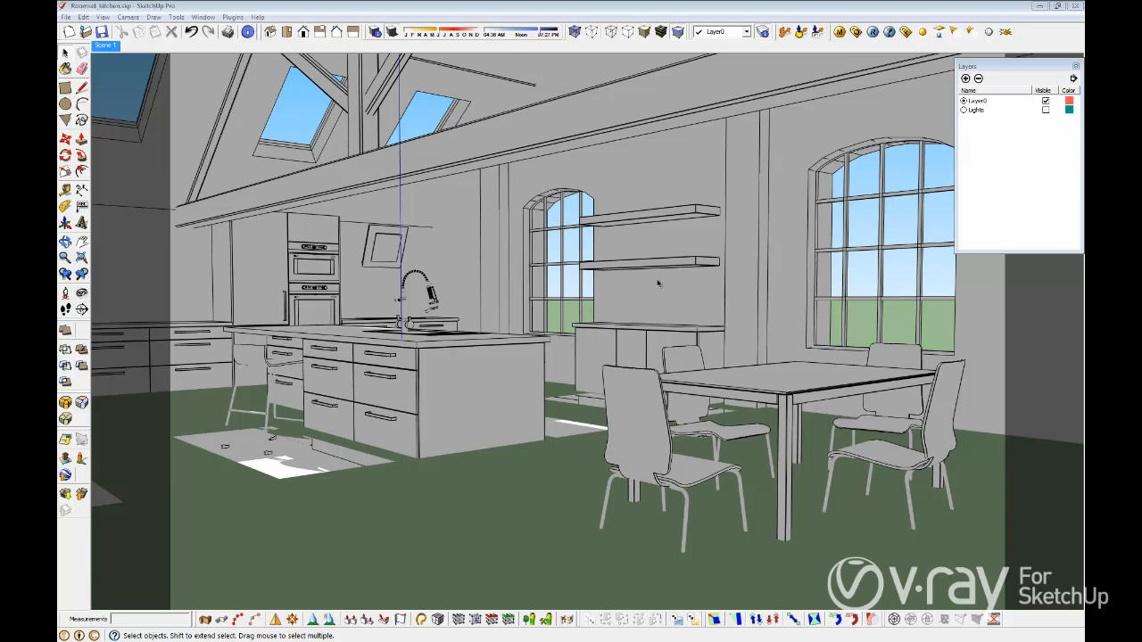
mouse_move(651, 382)
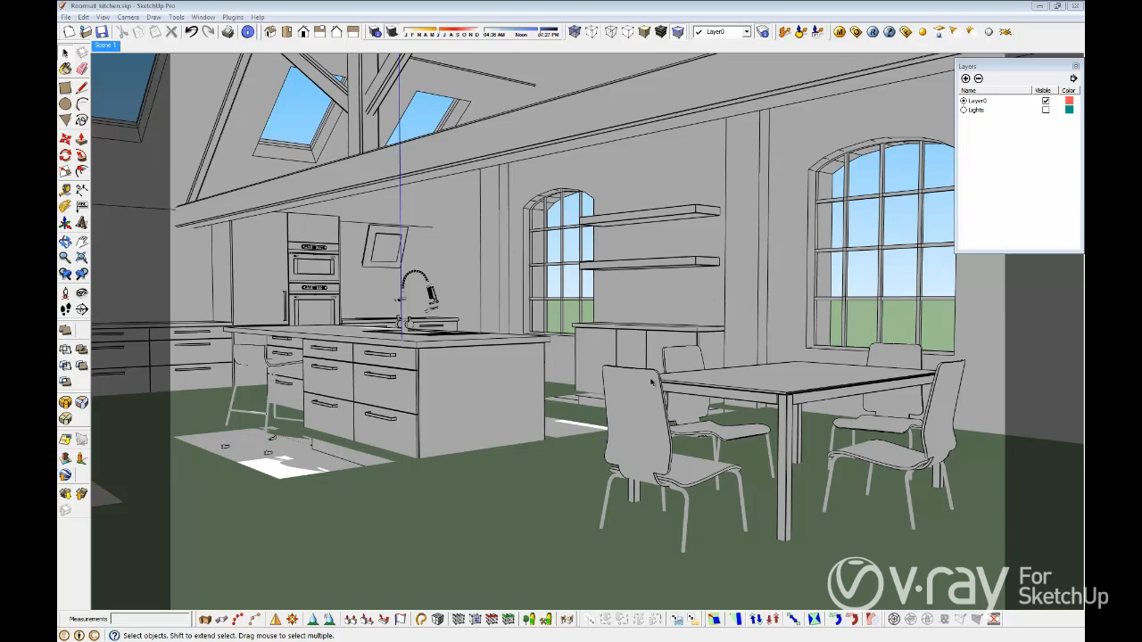
mouse_move(678, 344)
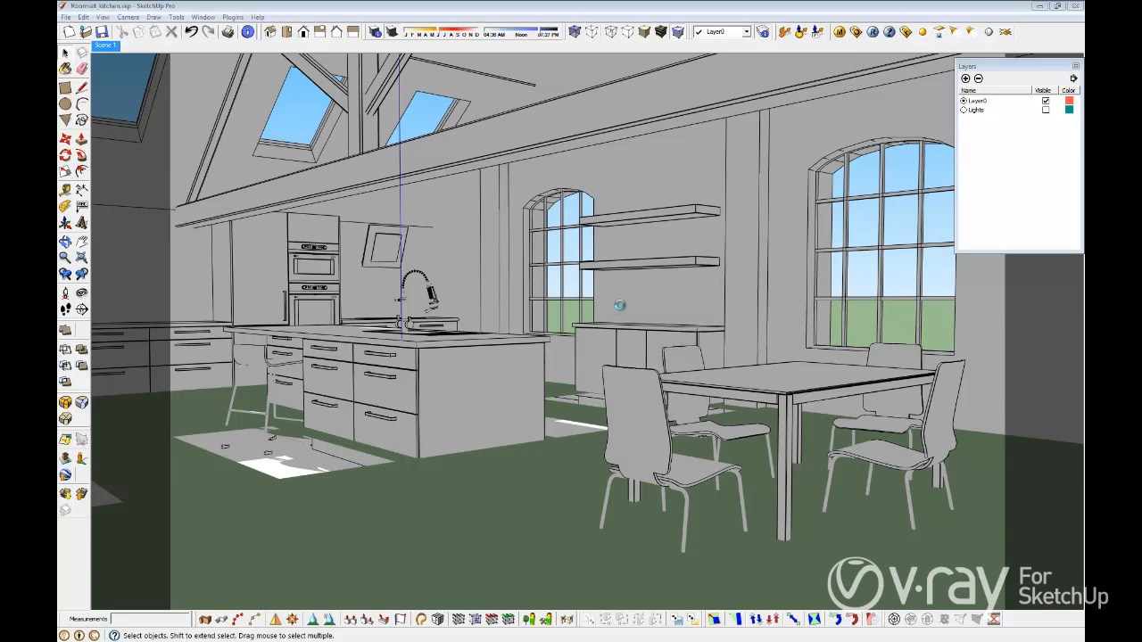
mouse_move(647, 294)
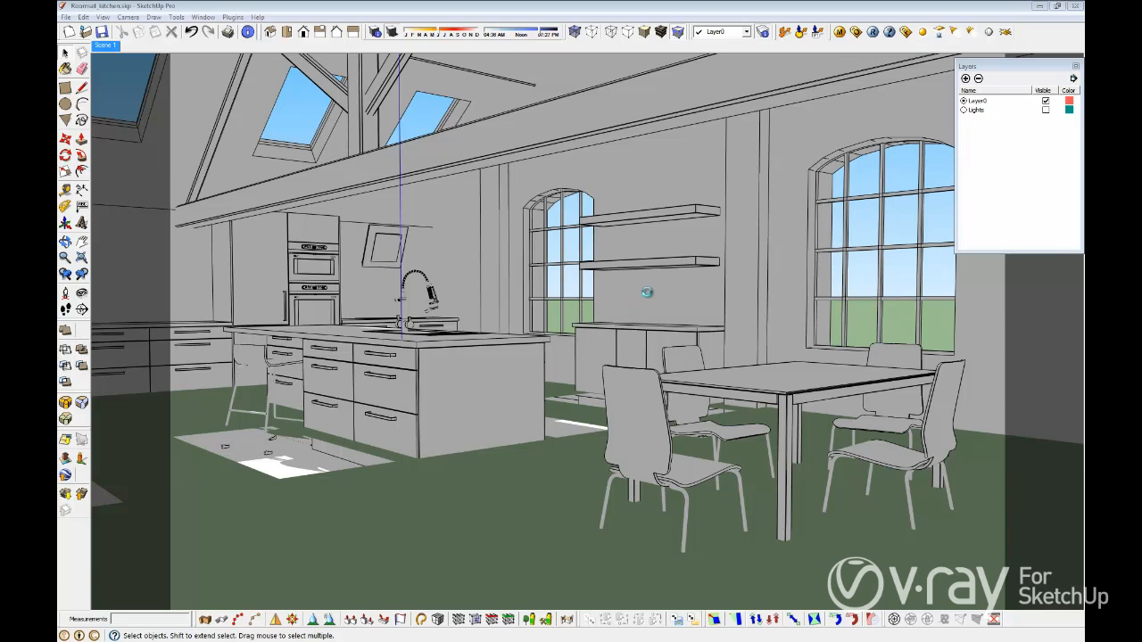
- In V-Ray Global Switches, enable Override Materials with gray 128,128,128 as the override colour
left_click(859, 32)
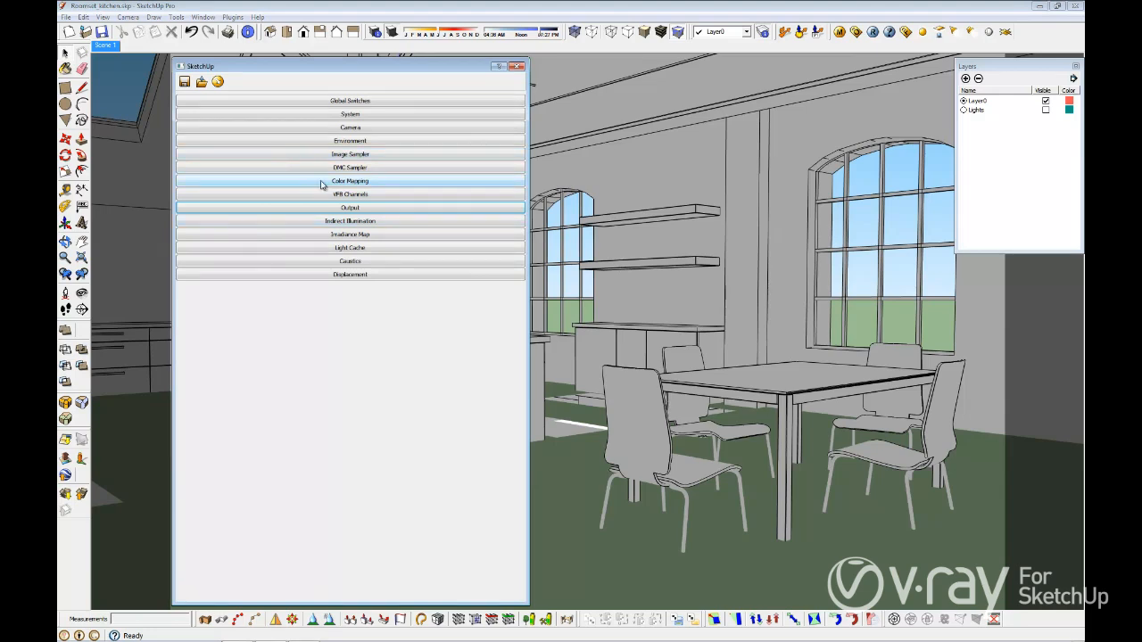
left_click(350, 100)
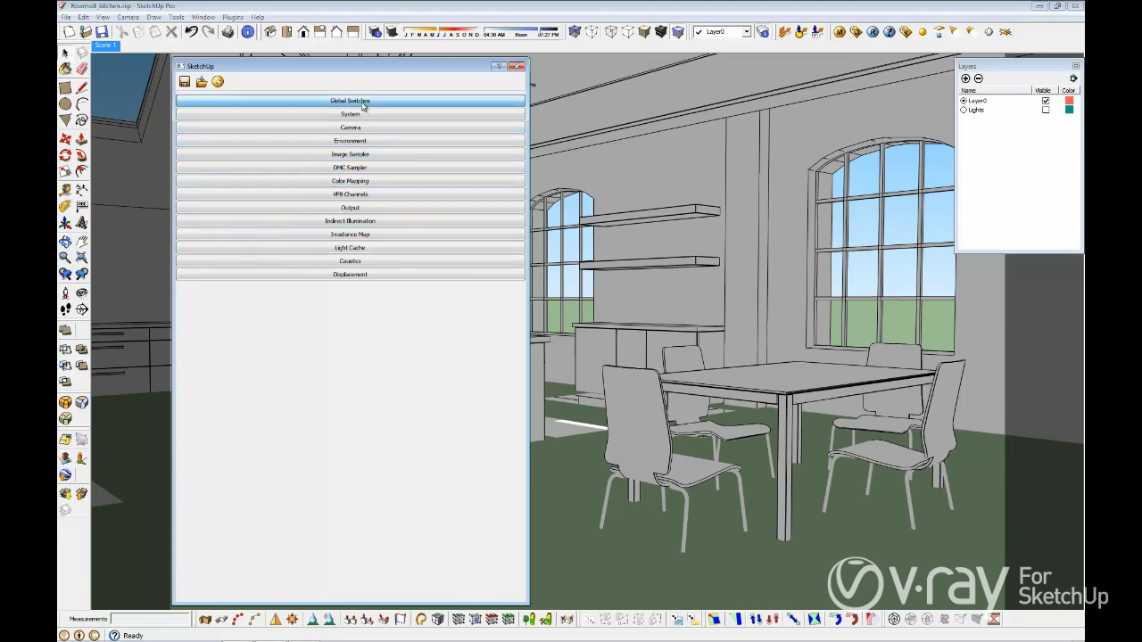
left_click(349, 100)
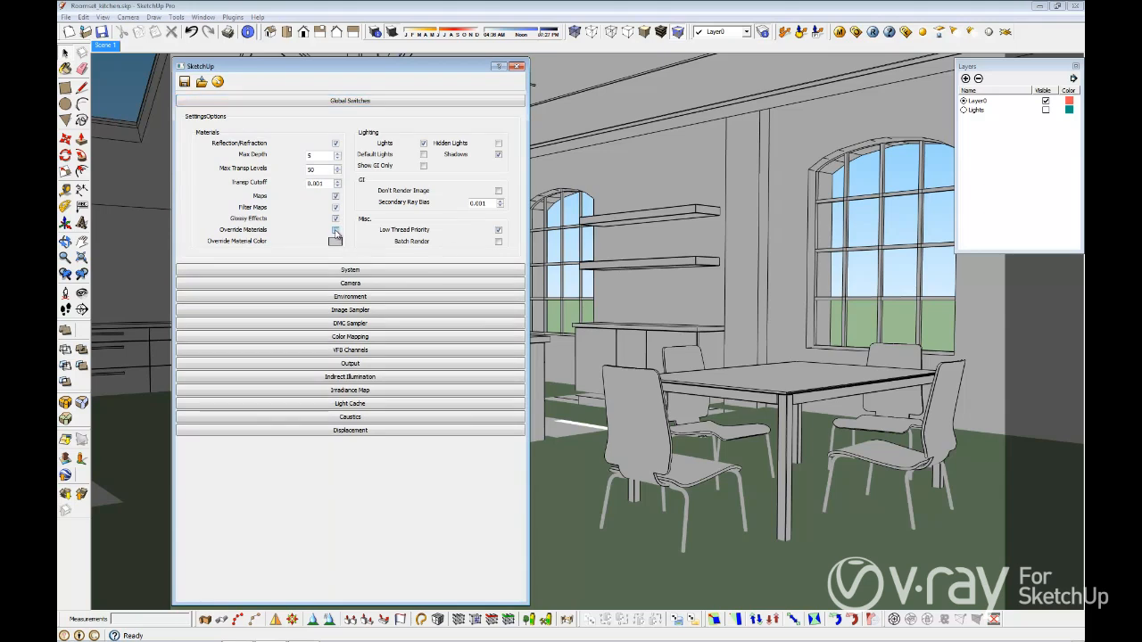
left_click(335, 240)
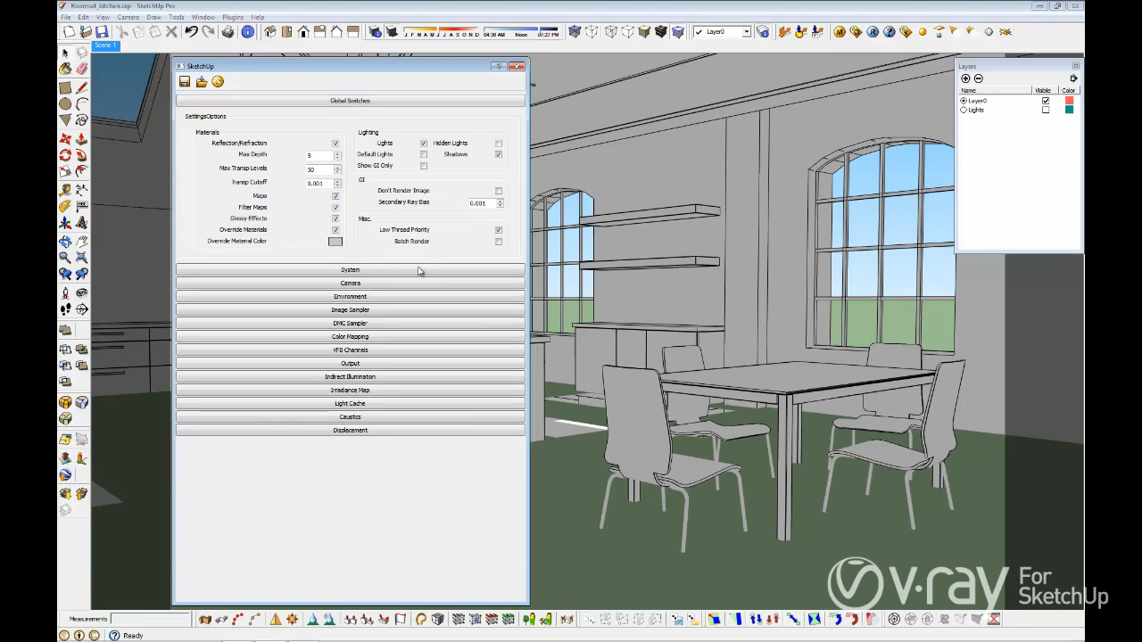
left_click(335, 241)
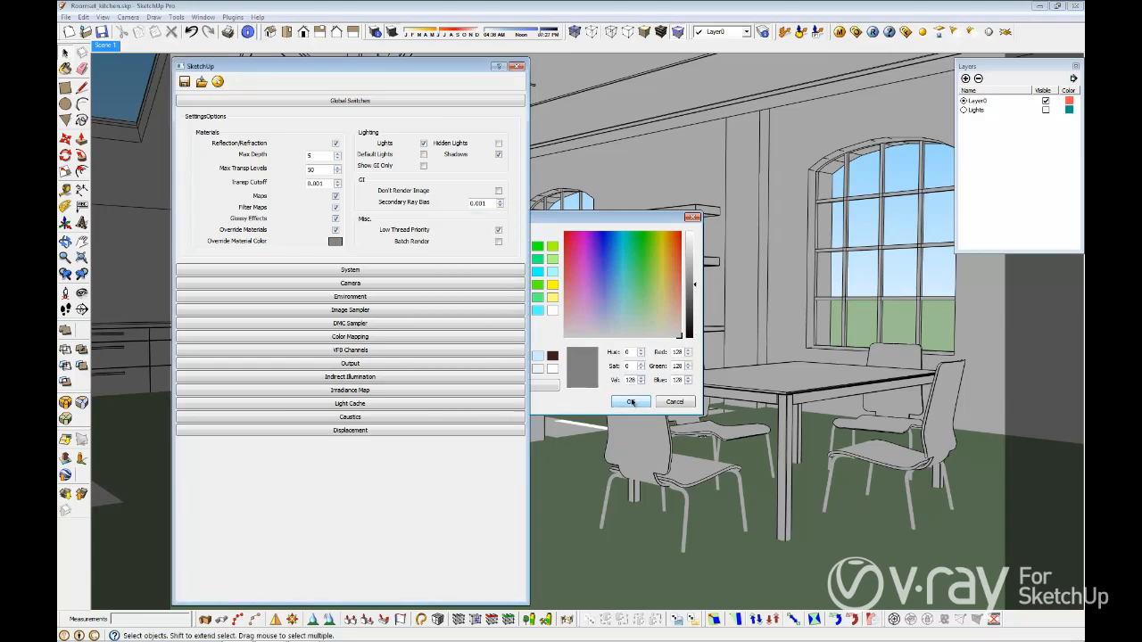
left_click(631, 402)
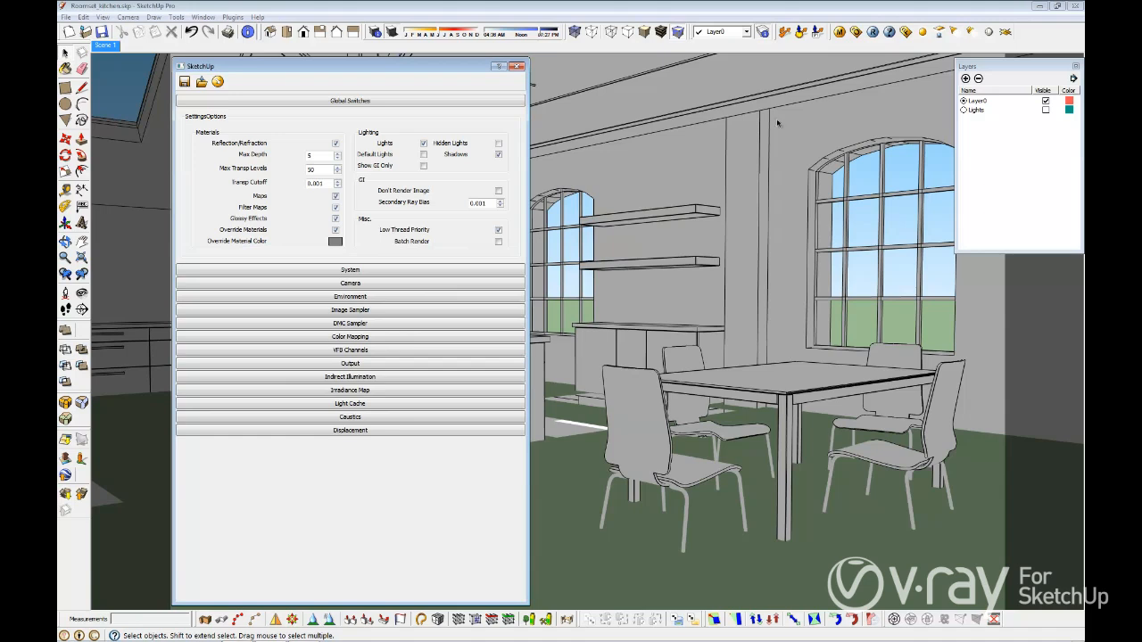
- Render the kitchen view with V-Ray using the gray override materials
left_click(872, 32)
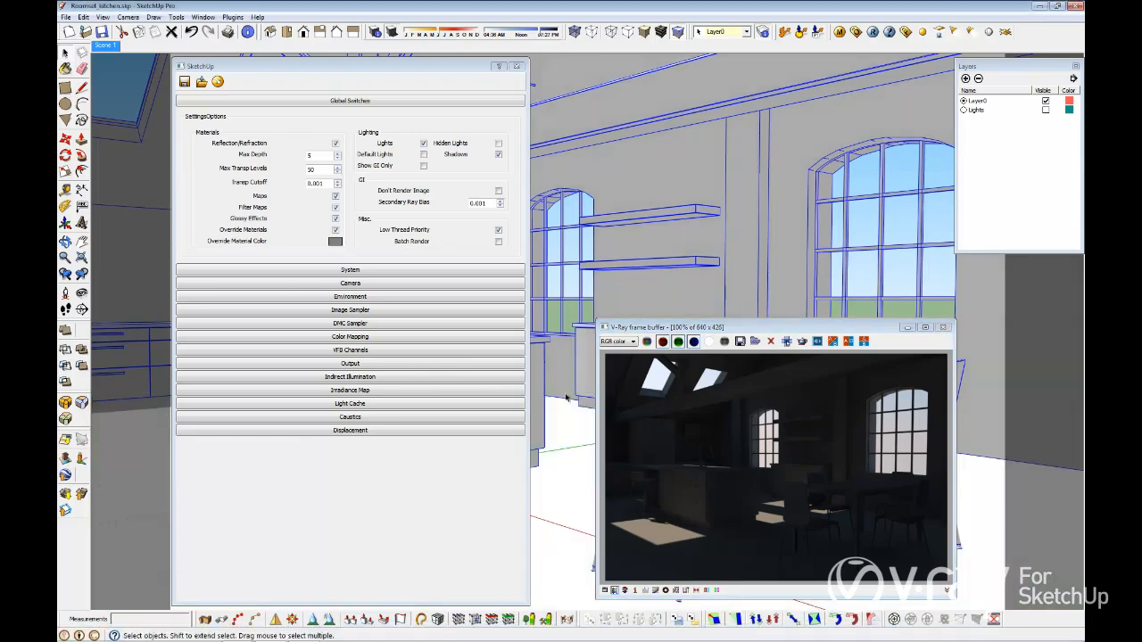
mouse_move(575, 299)
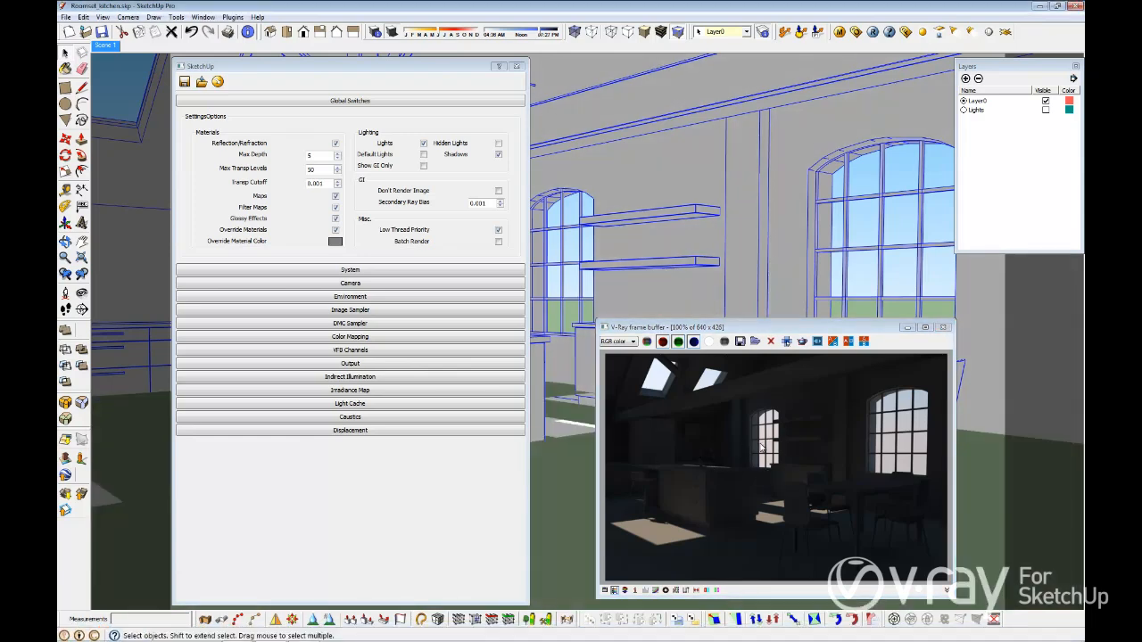
mouse_move(751, 428)
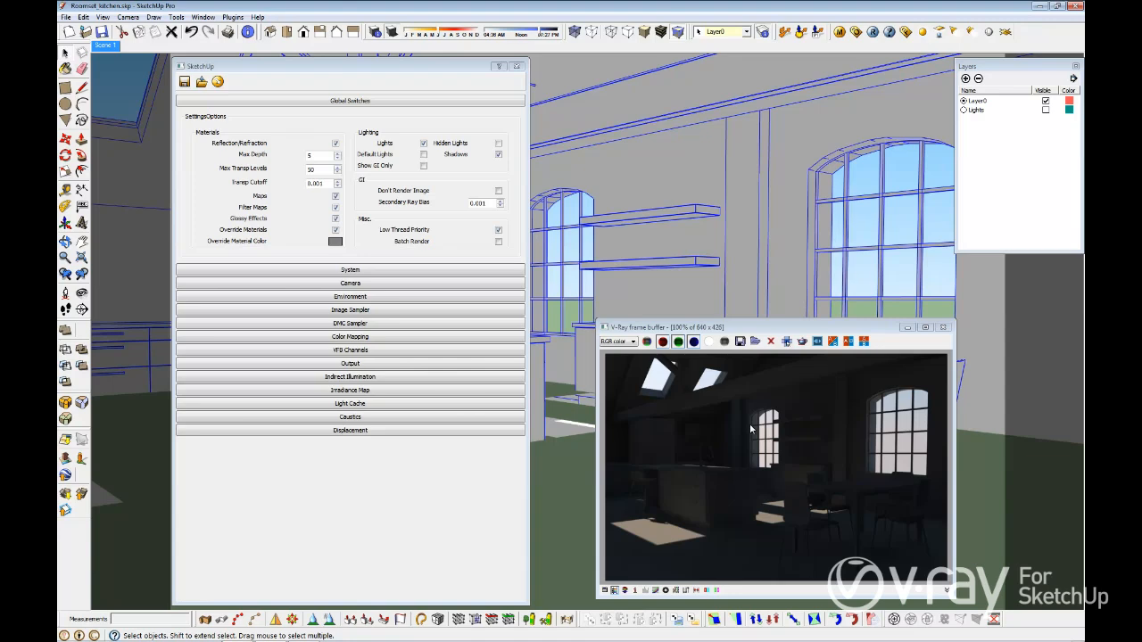
mouse_move(747, 430)
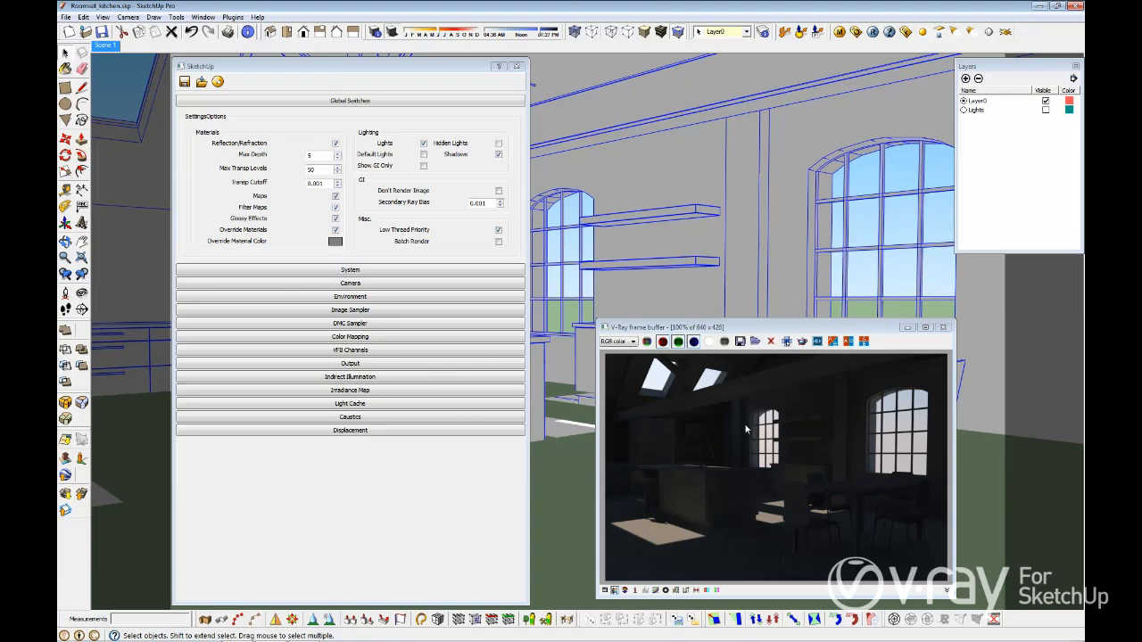
mouse_move(799, 420)
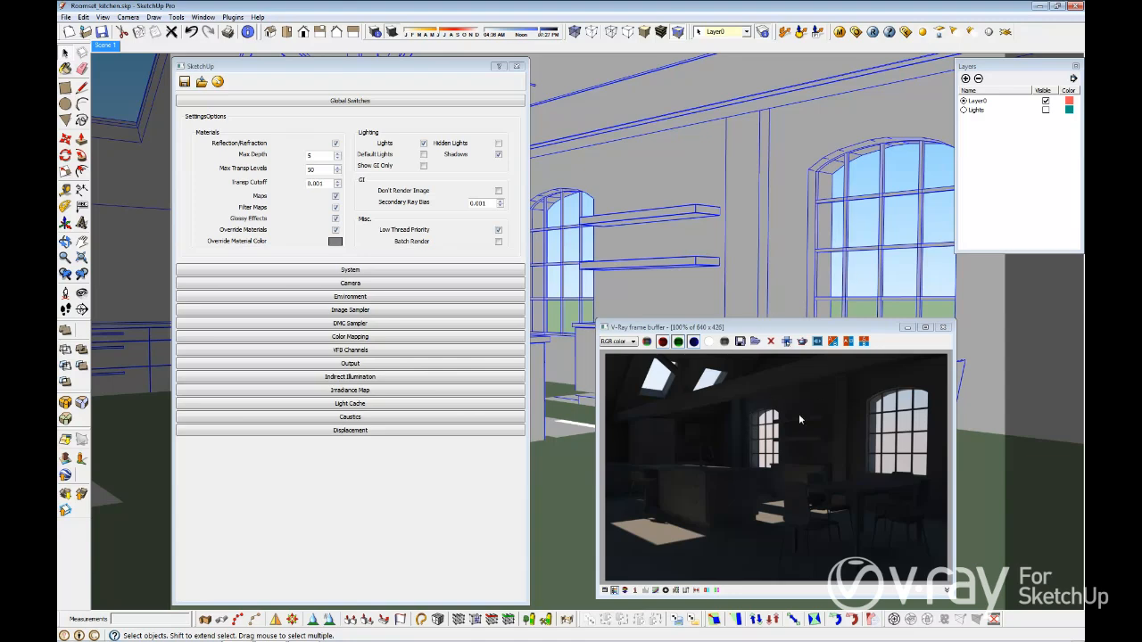
mouse_move(797, 425)
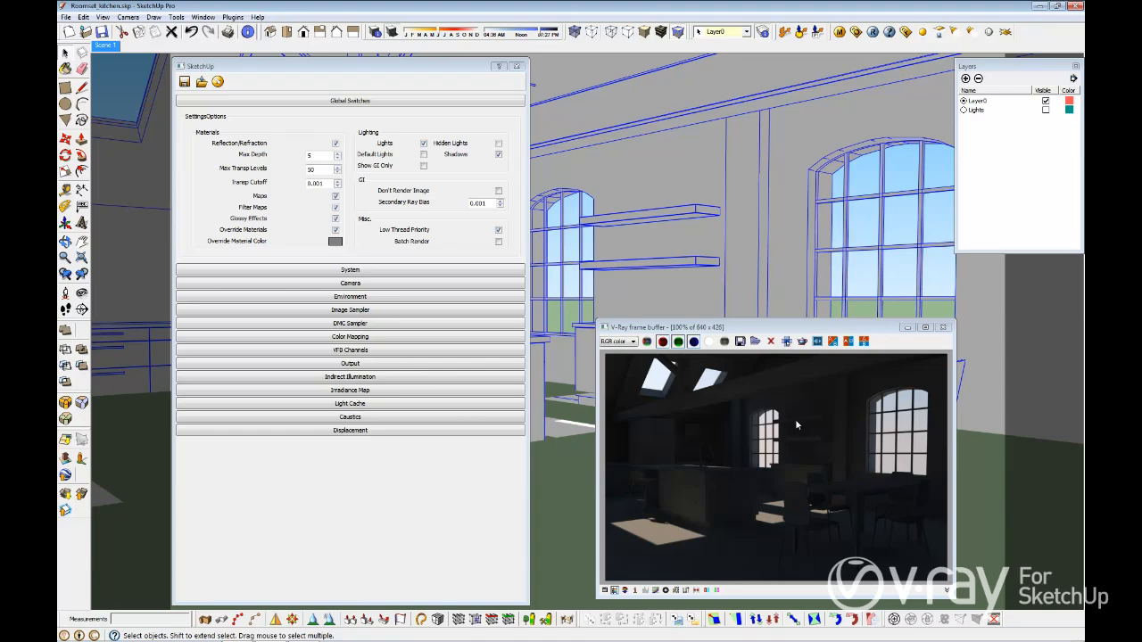
mouse_move(777, 442)
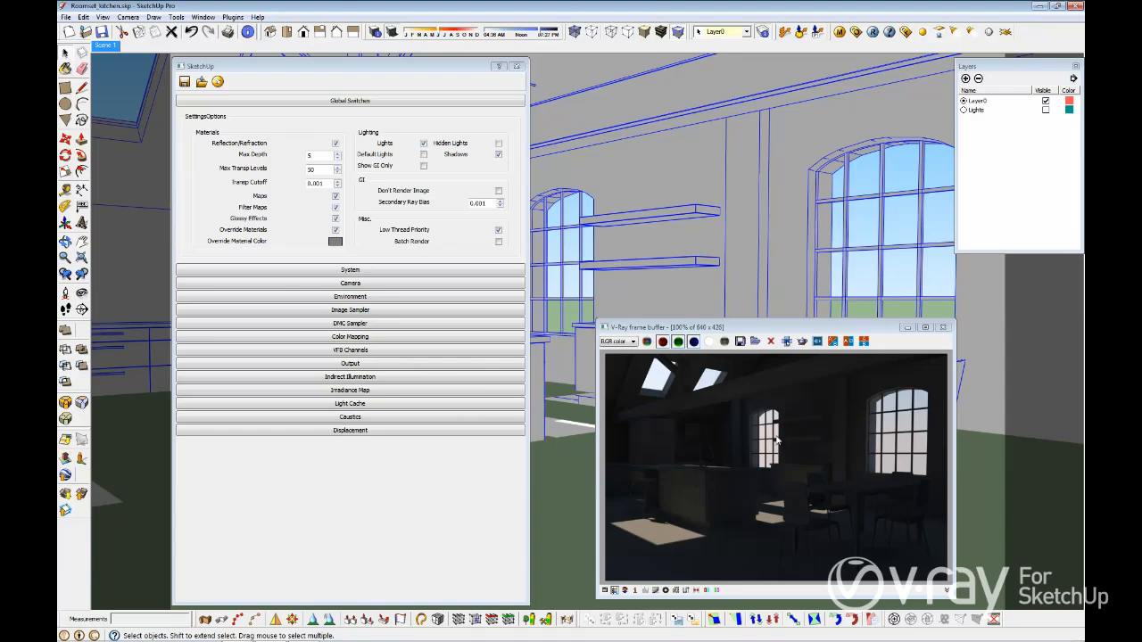
mouse_move(773, 444)
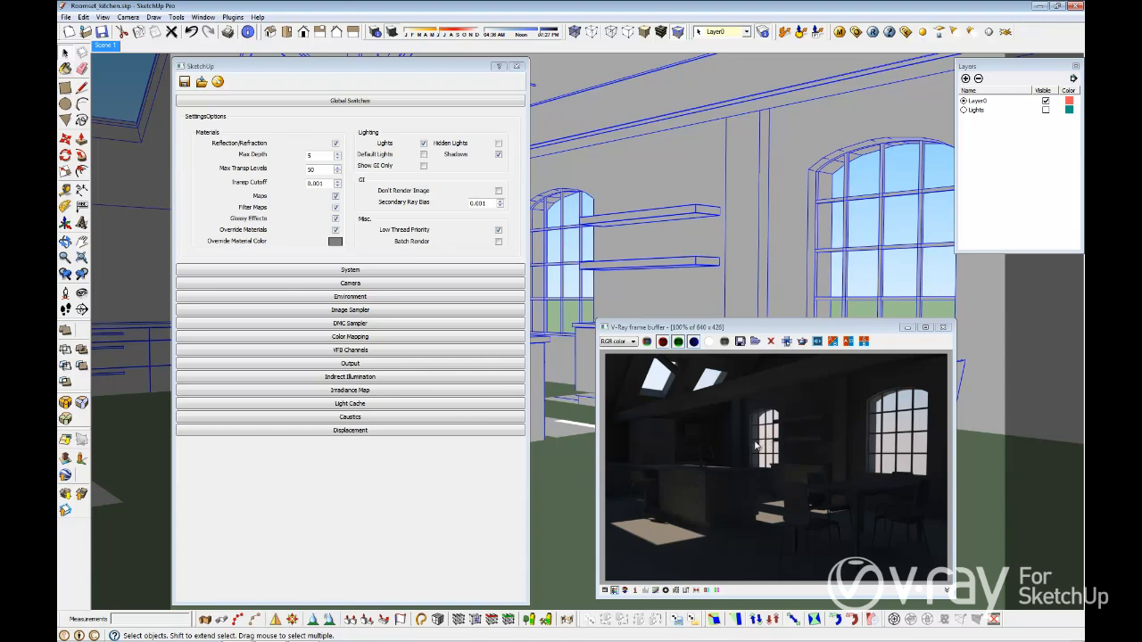
mouse_move(603, 375)
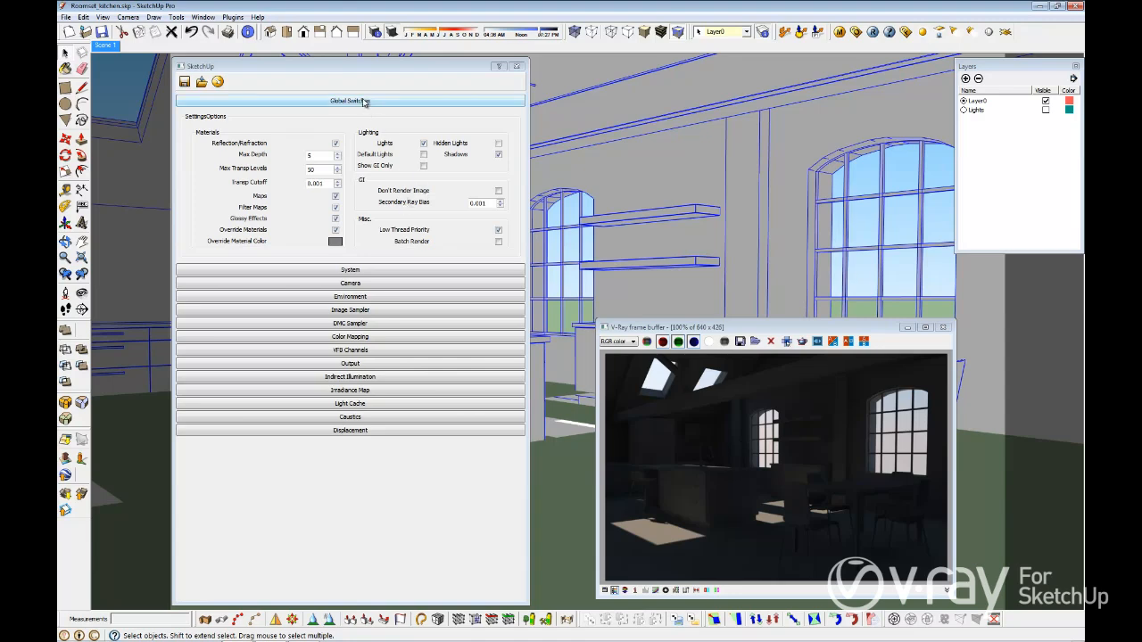
- Collapse Global Switches and expand the Irradiance Map settings
left_click(350, 100)
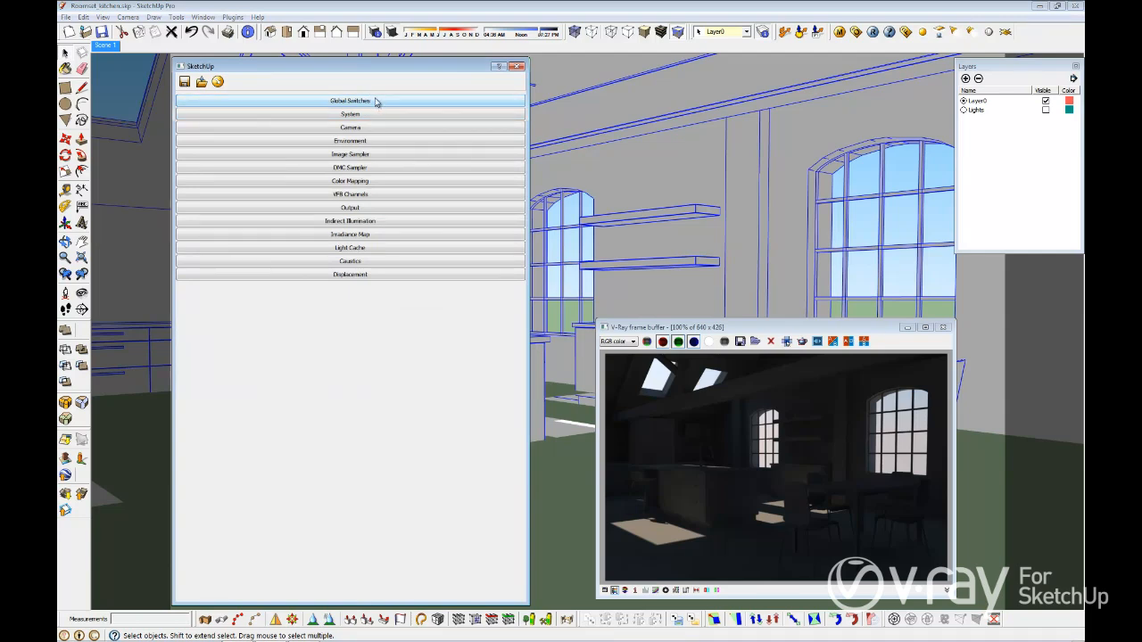
left_click(350, 220)
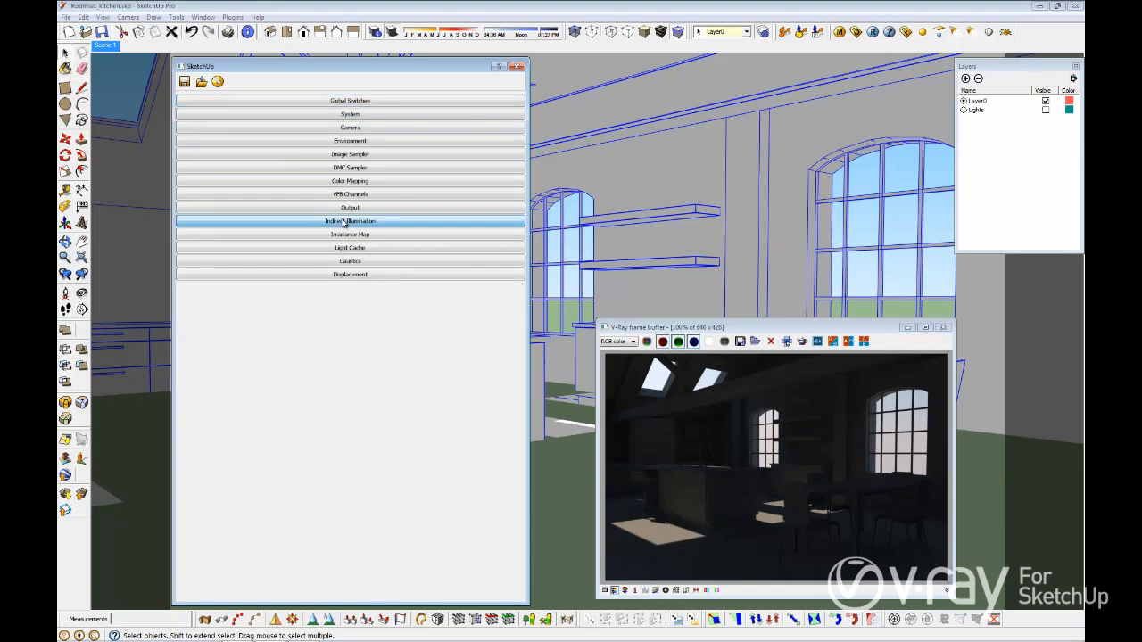
left_click(350, 220)
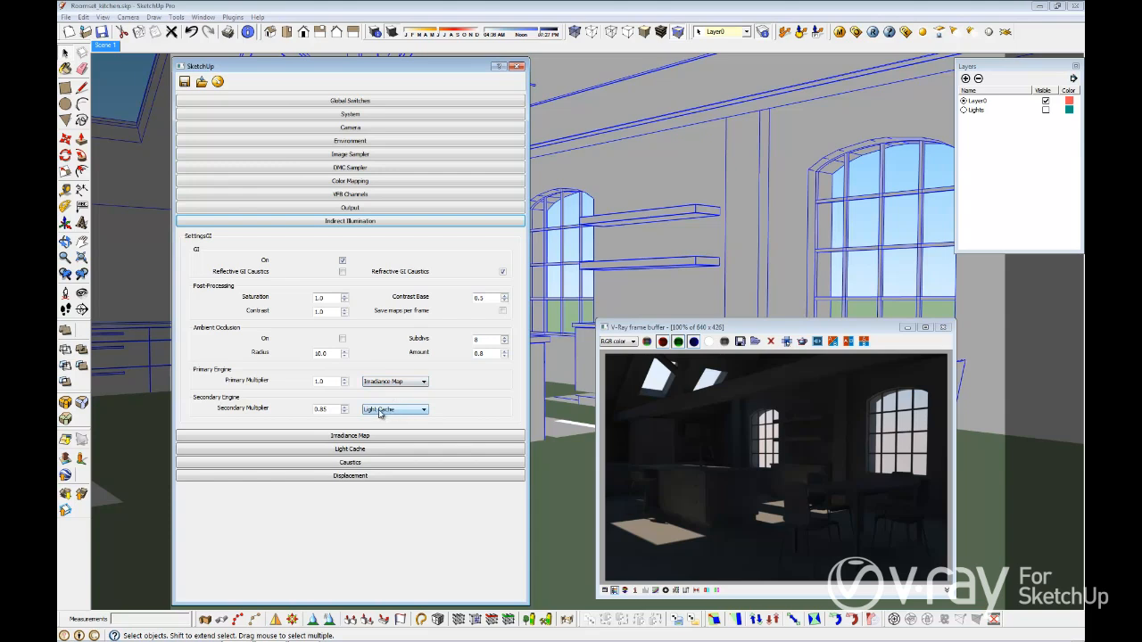
left_click(350, 221)
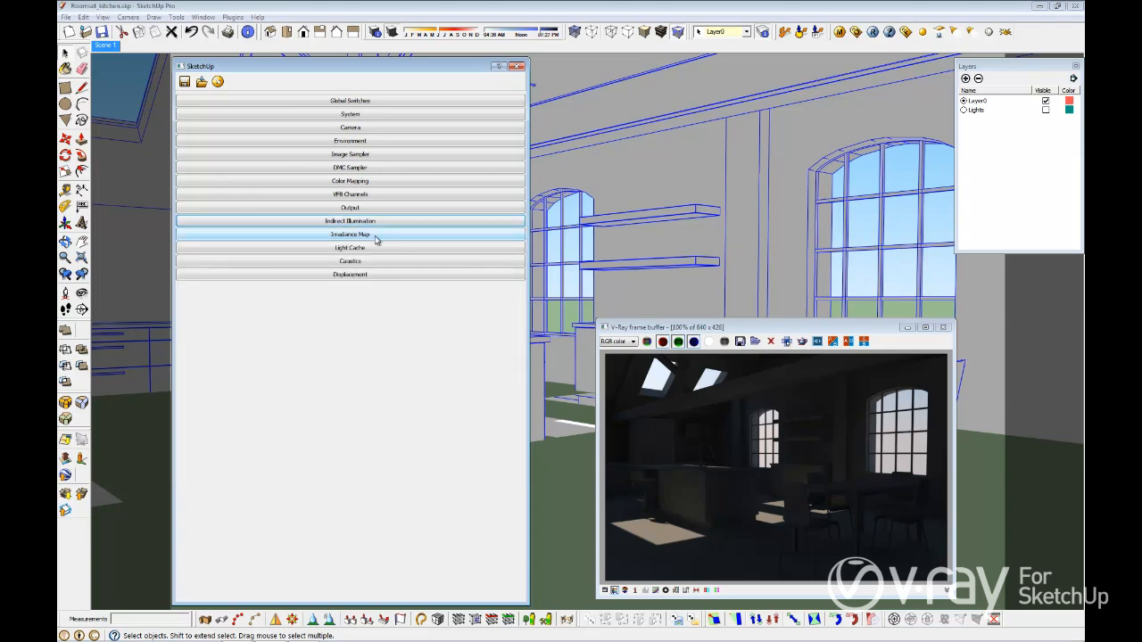
left_click(350, 233)
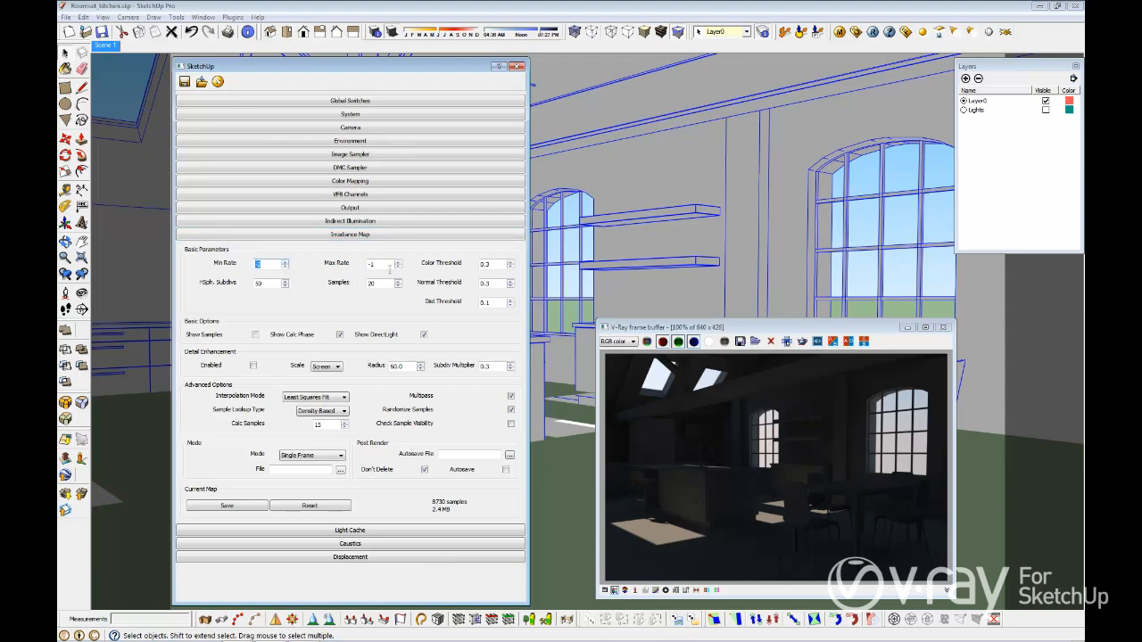
- Adjust the irradiance map rate, enable Show Direct Light, and expand Light Cache
left_click(398, 260)
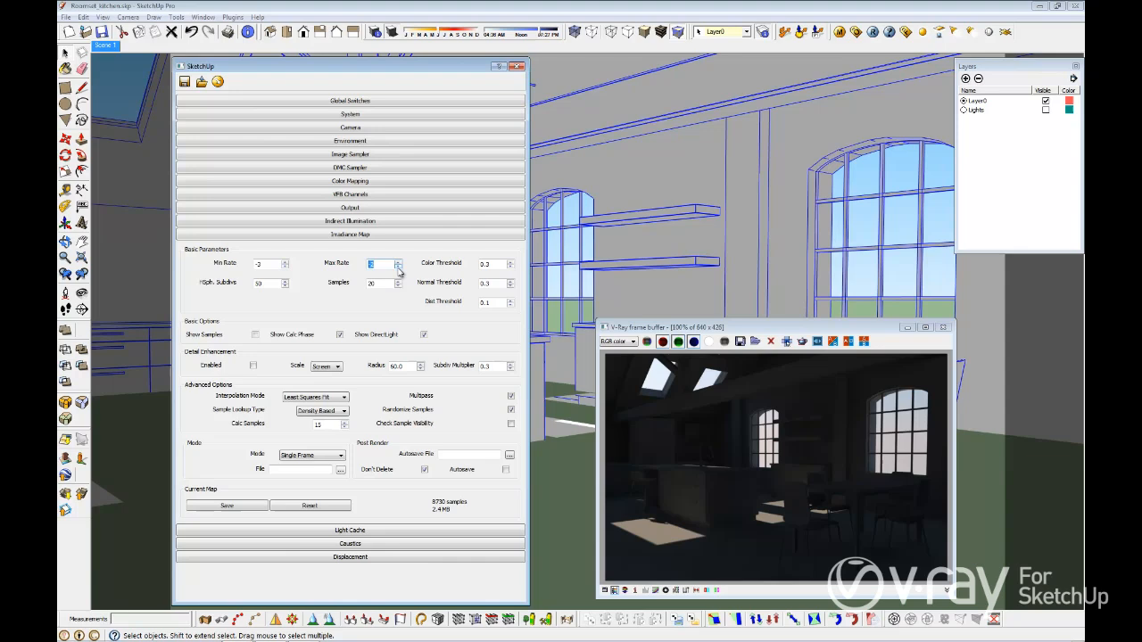
mouse_move(350, 234)
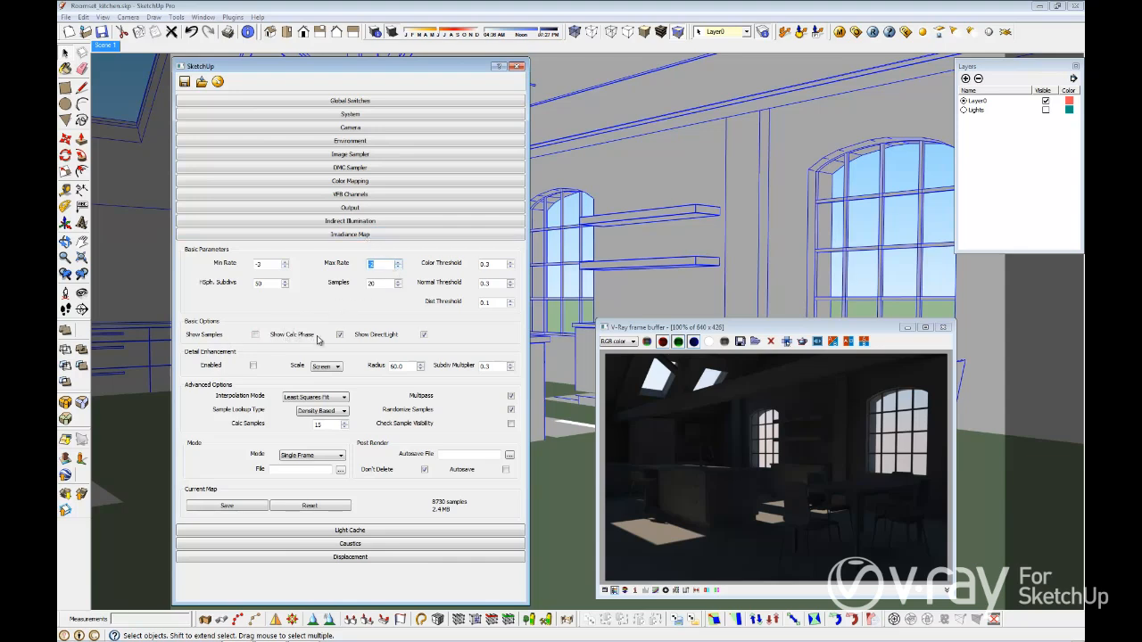
left_click(425, 335)
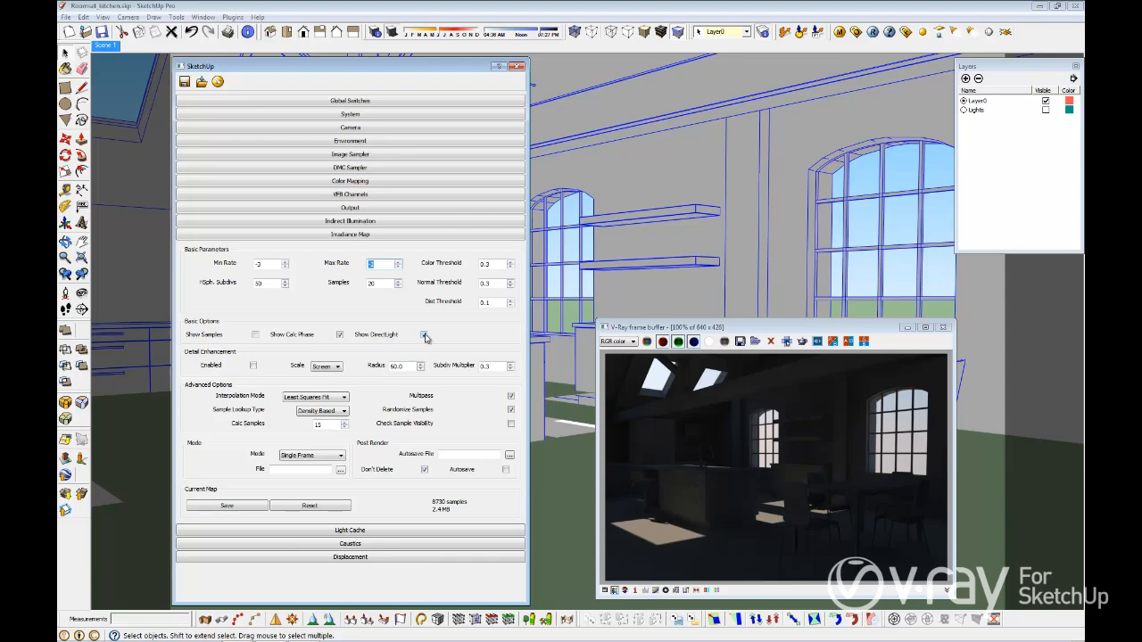
left_click(426, 335)
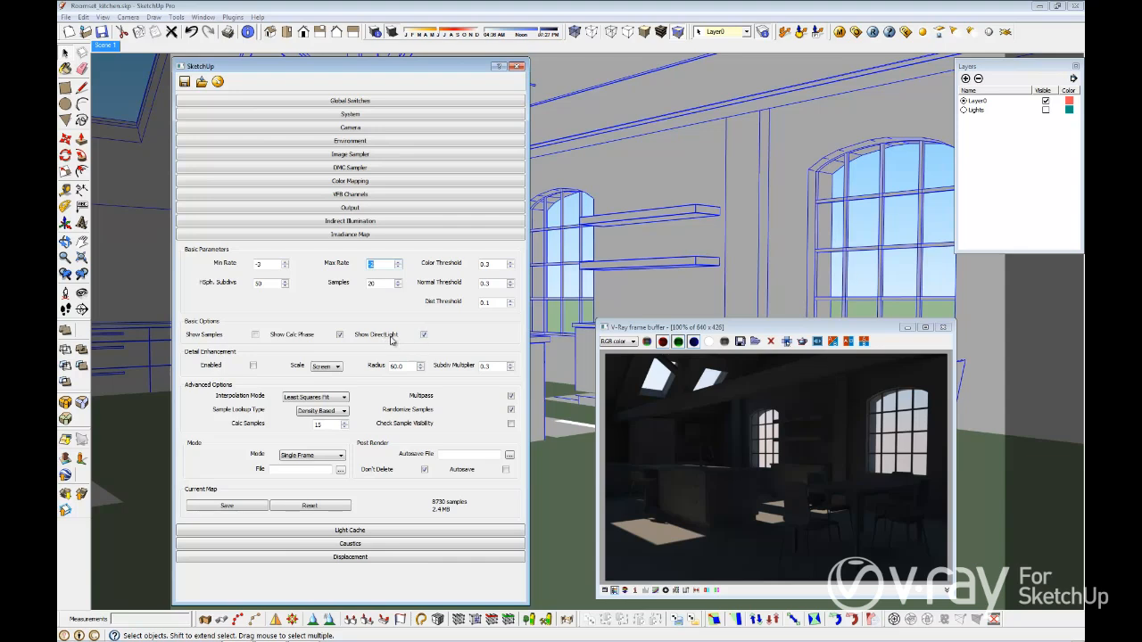
left_click(350, 234)
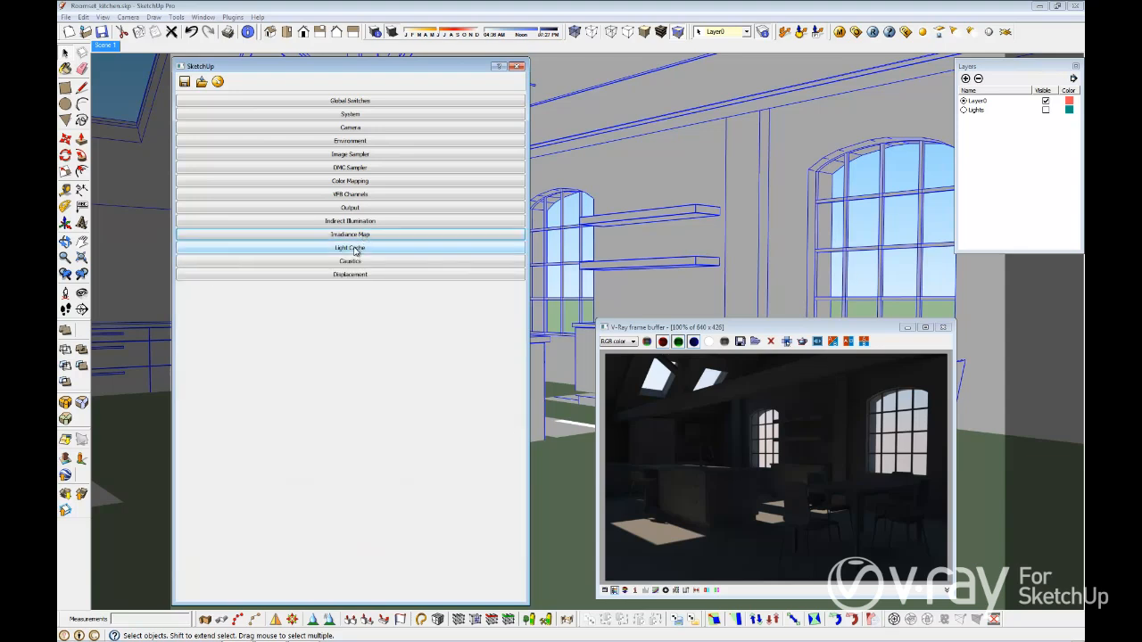
left_click(350, 247)
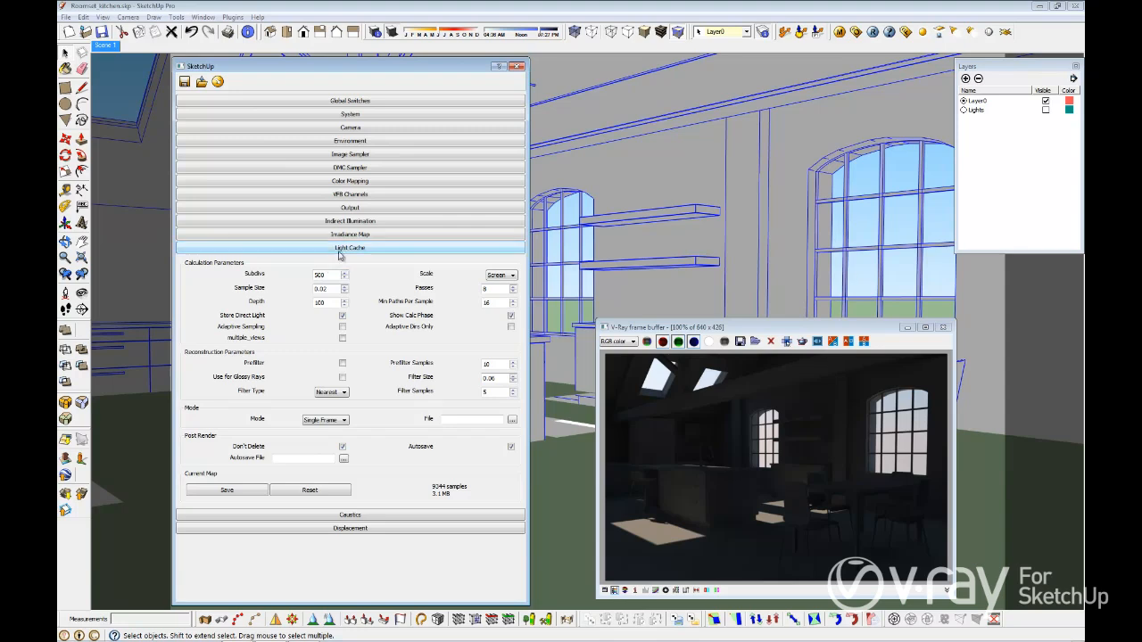
- Collapse Light Cache and show the physical camera settings (shutter 200, F-number 8)
left_click(349, 247)
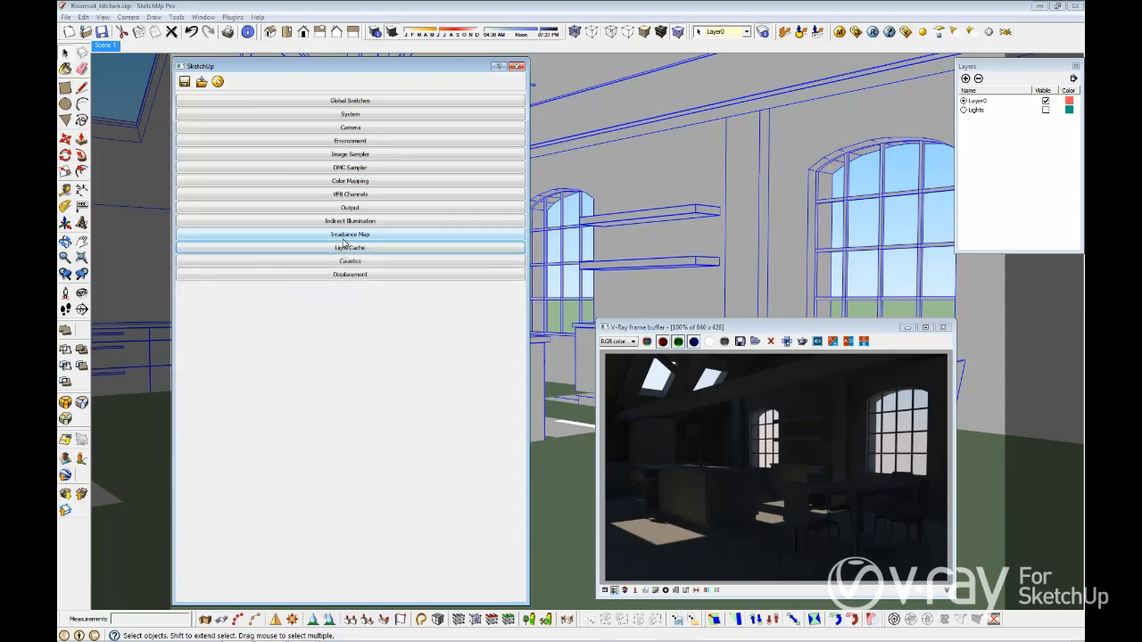
left_click(349, 126)
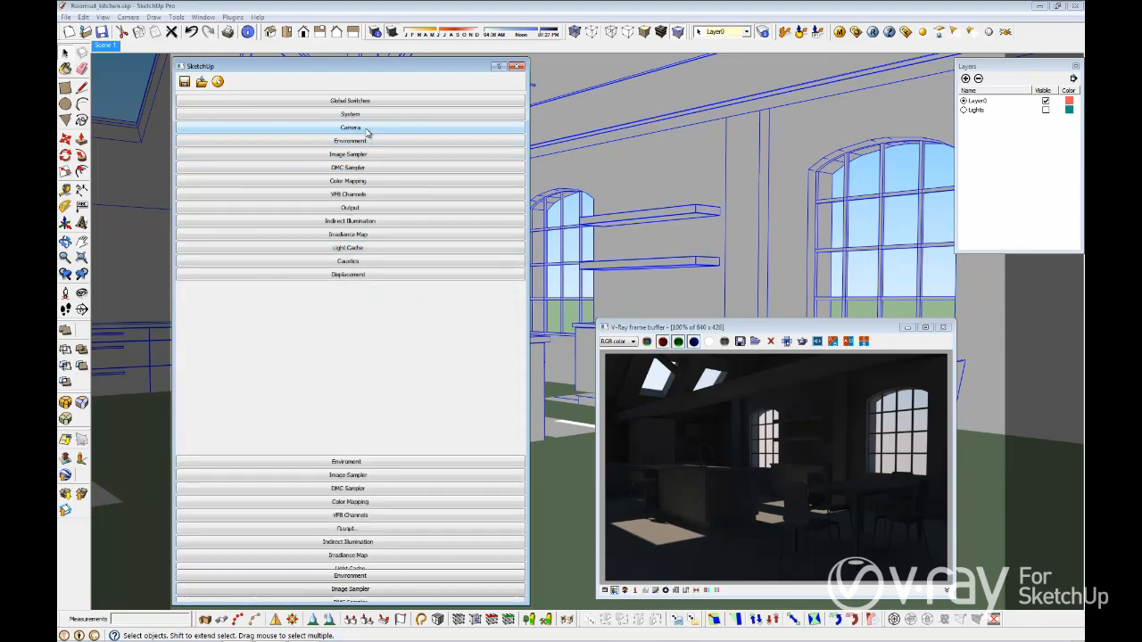
left_click(350, 128)
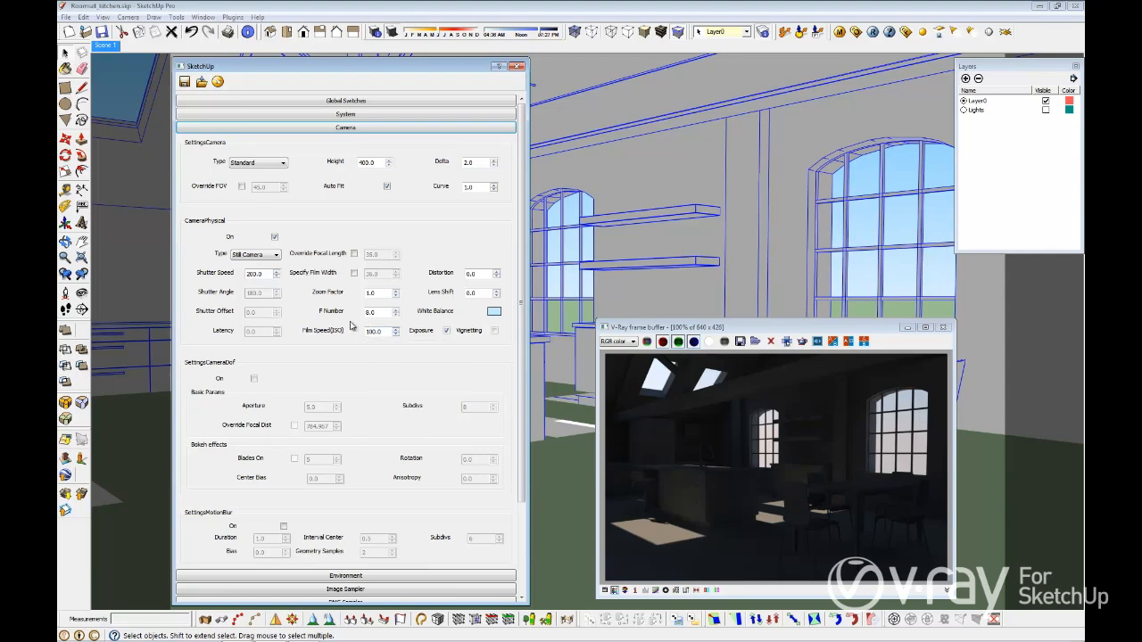
mouse_move(352, 328)
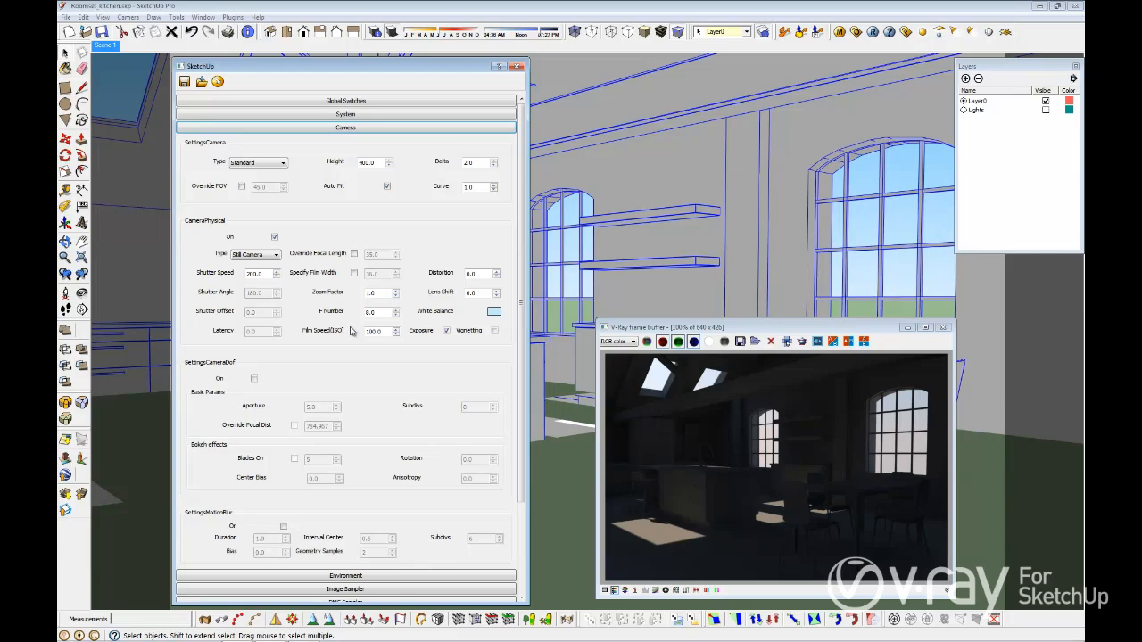
mouse_move(351, 332)
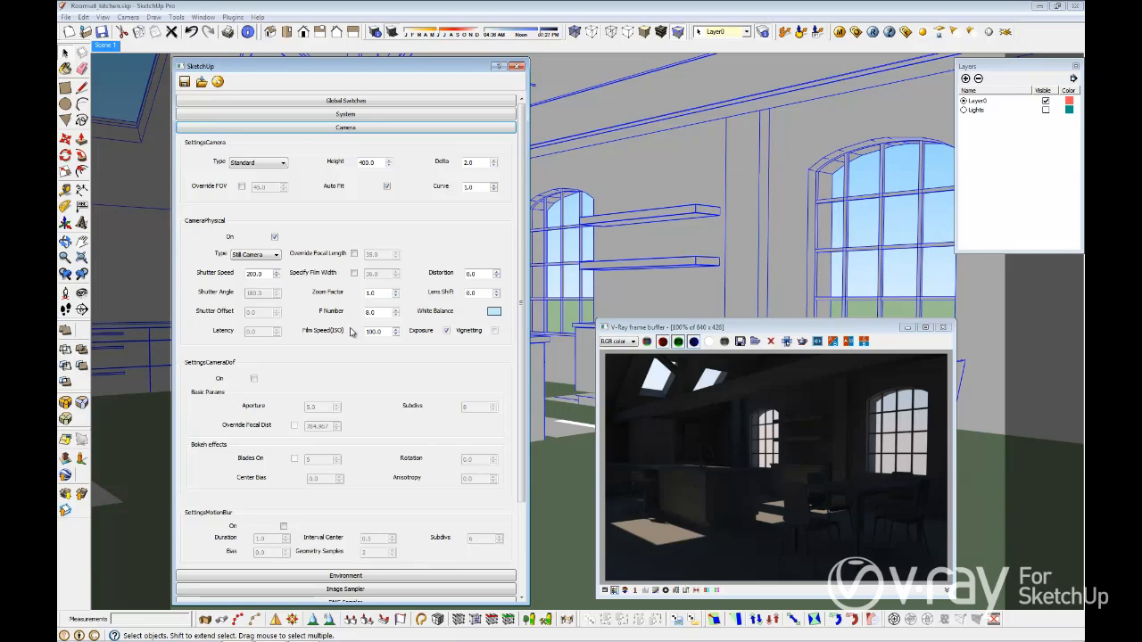
mouse_move(352, 332)
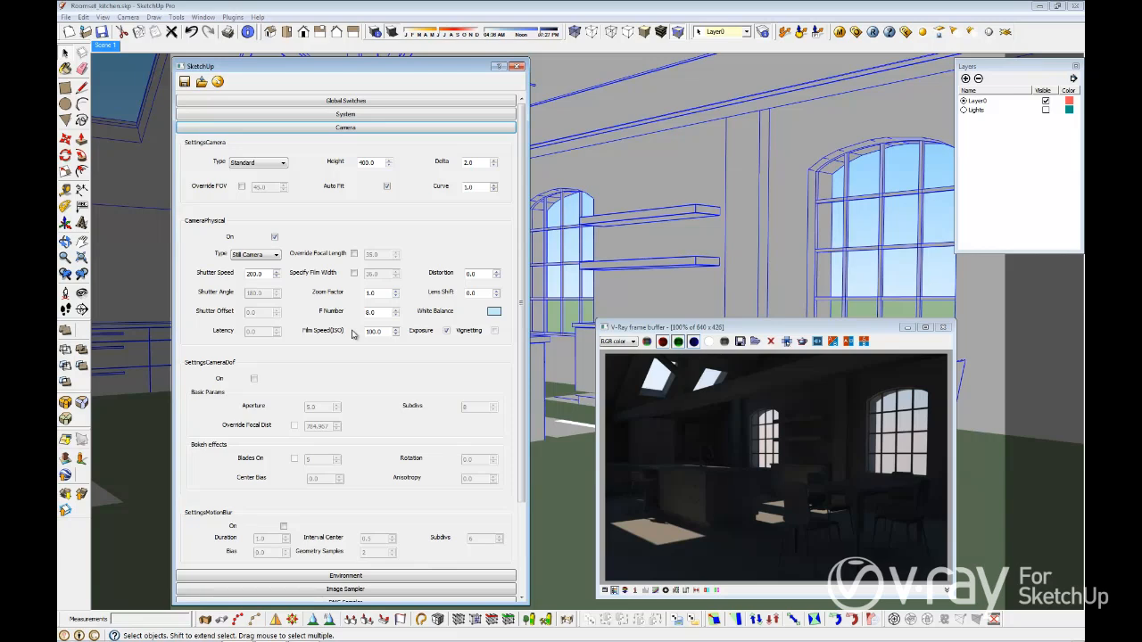
mouse_move(354, 334)
type("400")
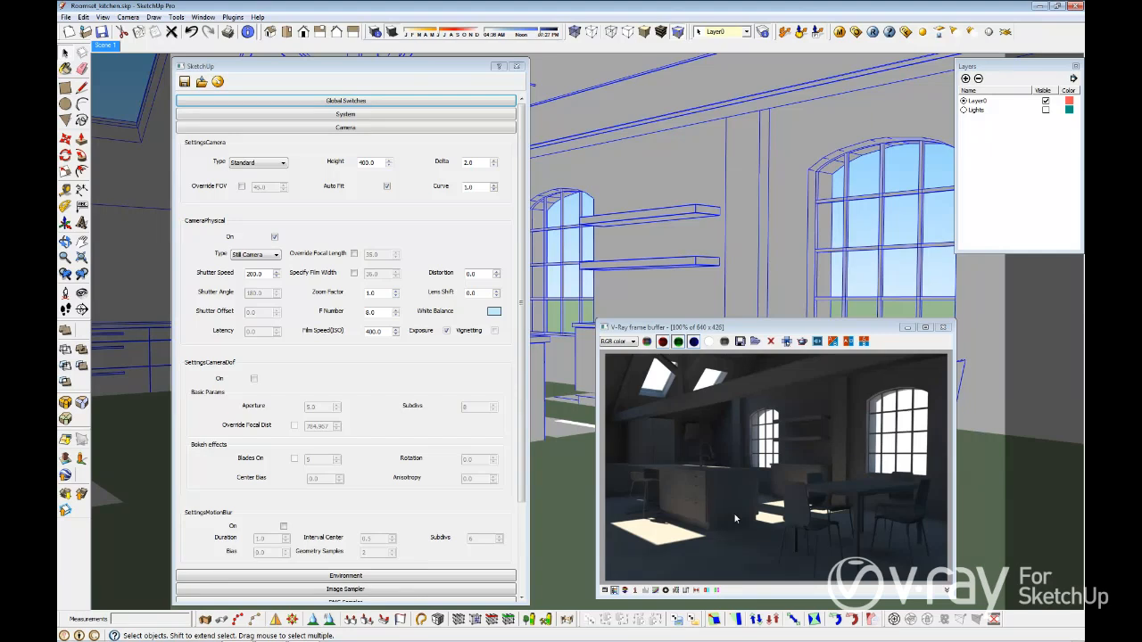
mouse_move(660, 498)
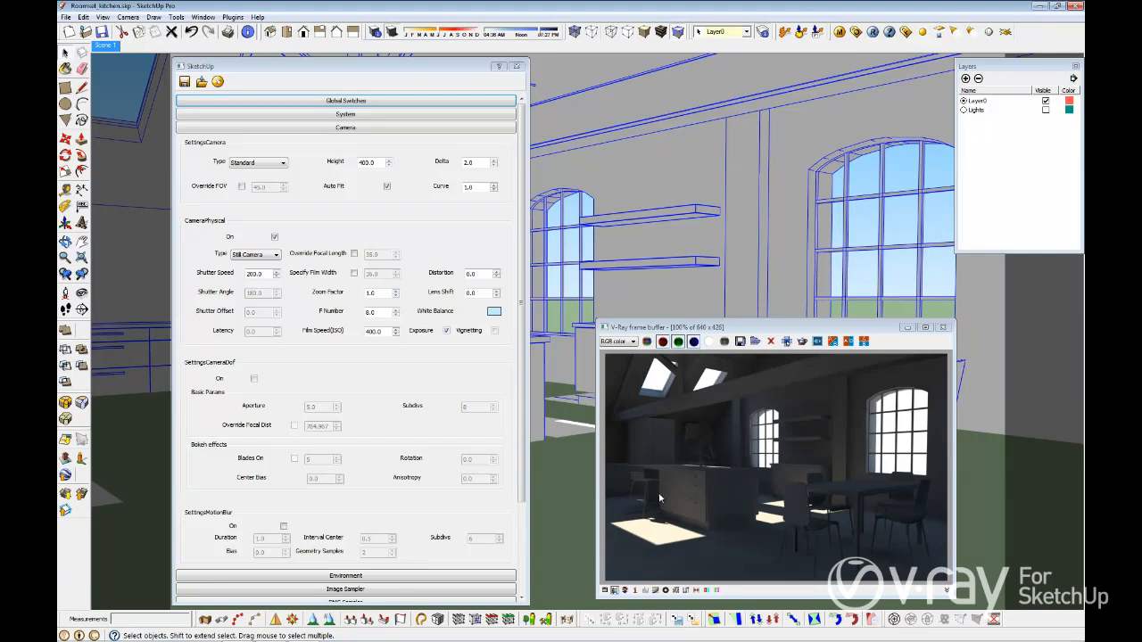
mouse_move(771, 549)
type("30")
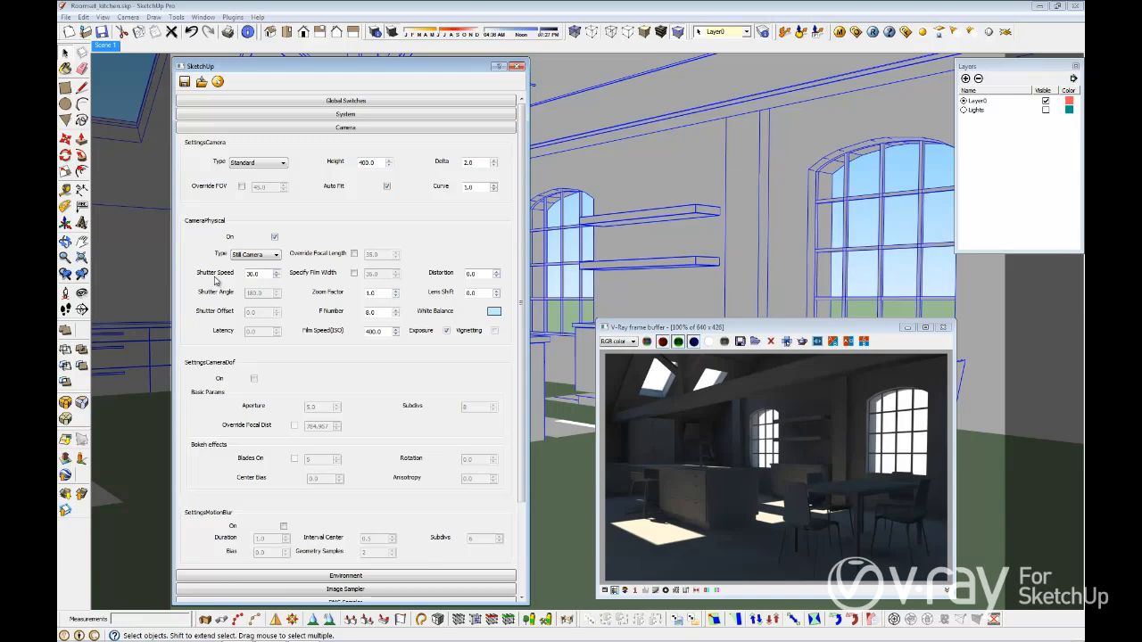
mouse_move(783, 228)
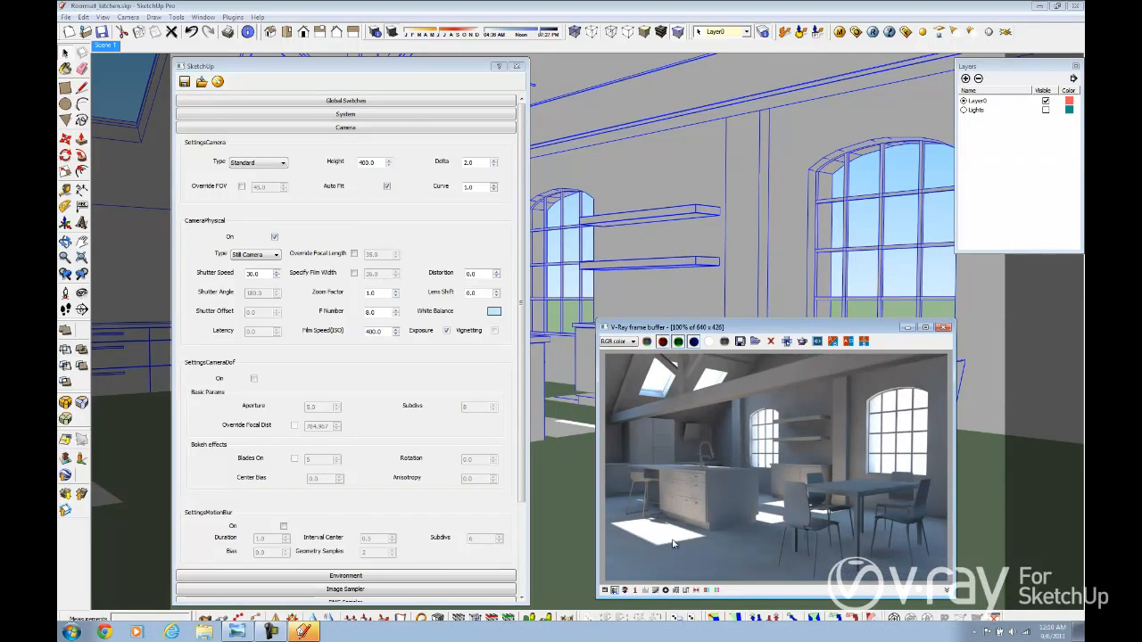
mouse_move(672, 531)
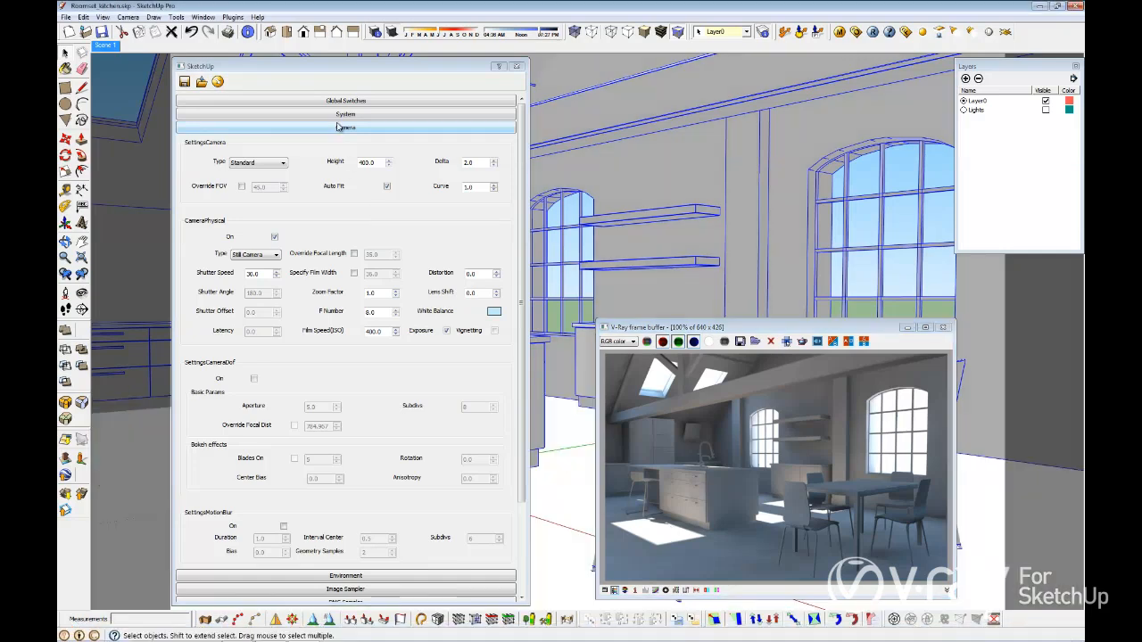
- Change the colour mapping type from Reinhard to HSV Exponential
left_click(350, 182)
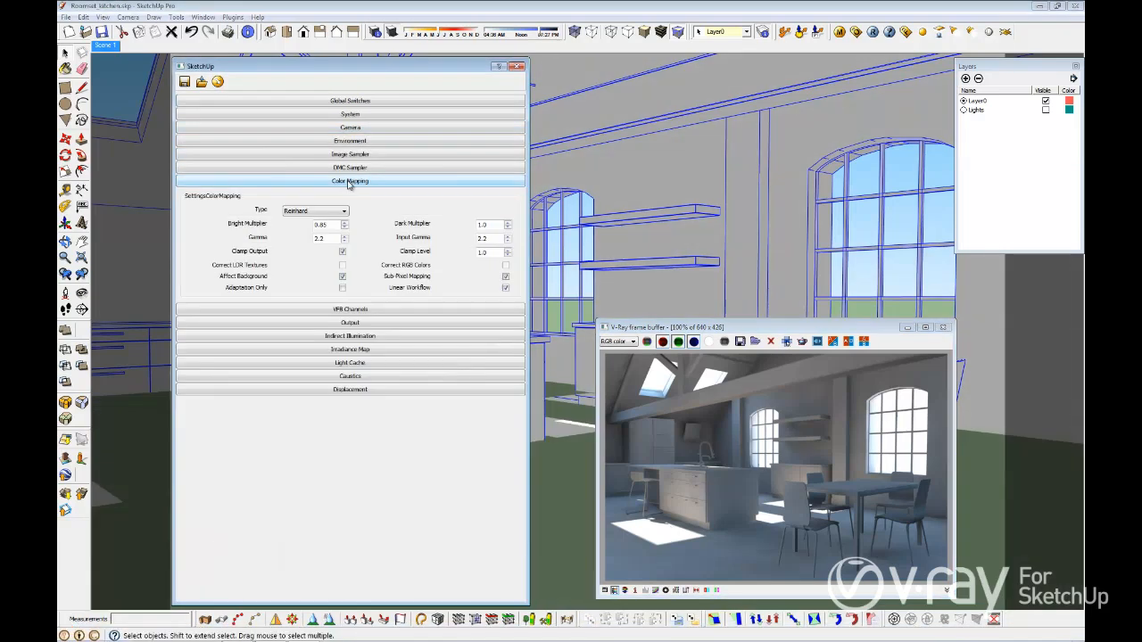
left_click(342, 211)
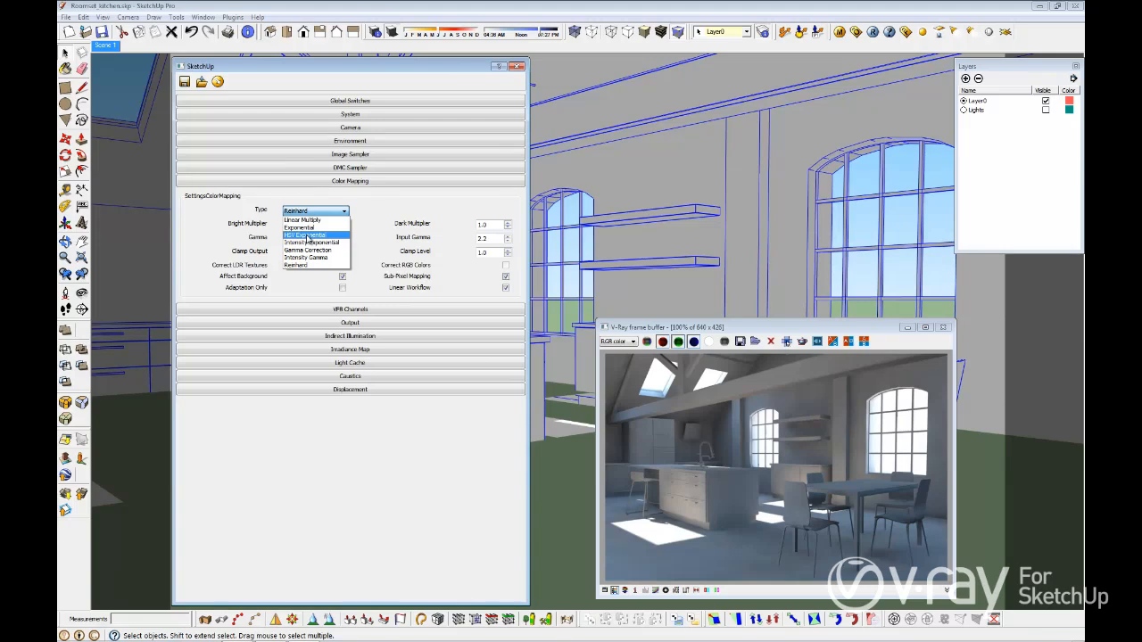
left_click(310, 235)
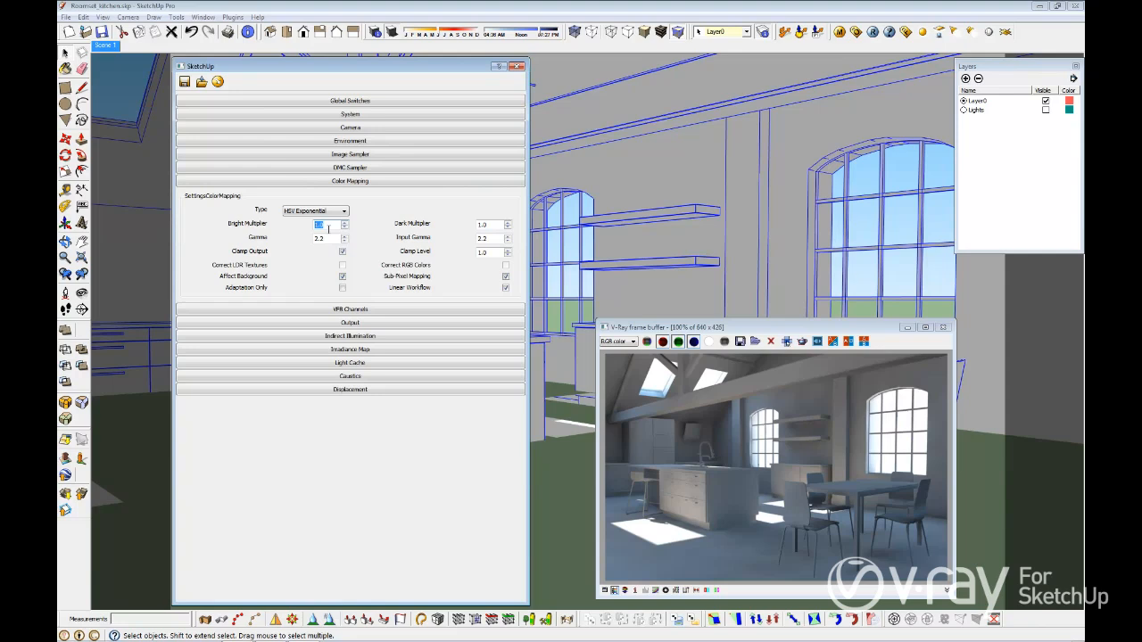
mouse_move(438, 216)
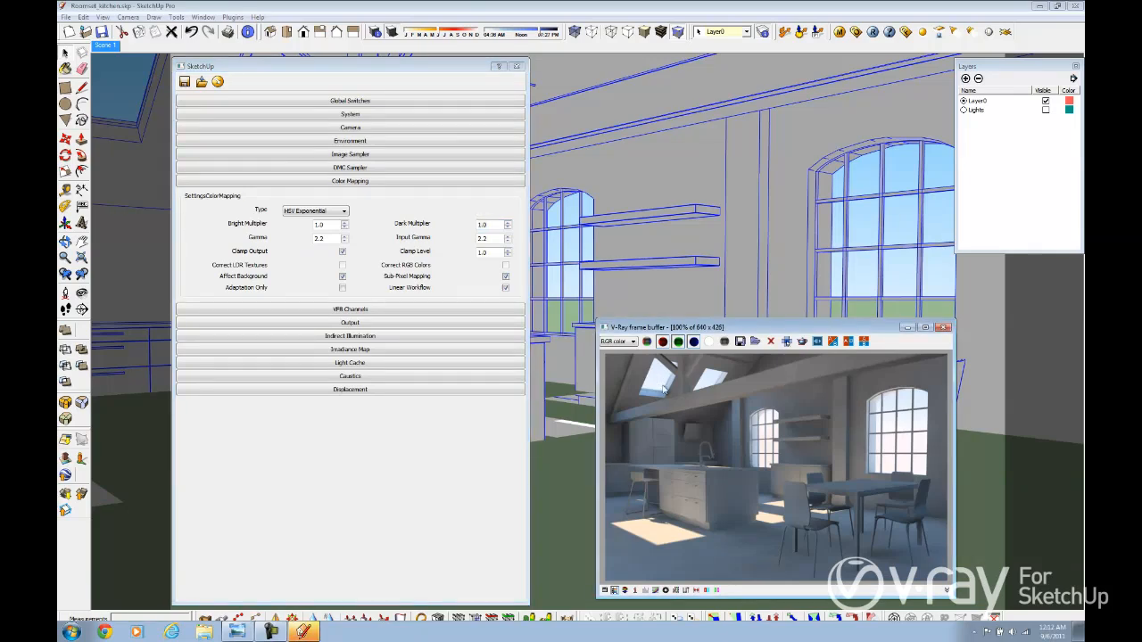
mouse_move(867, 448)
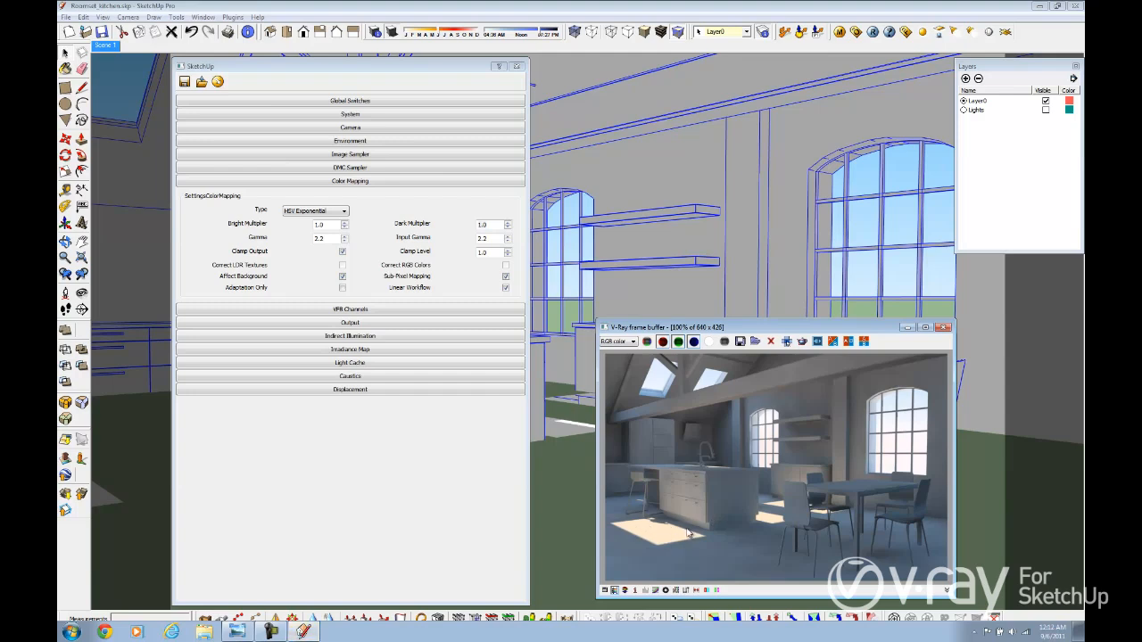
mouse_move(672, 536)
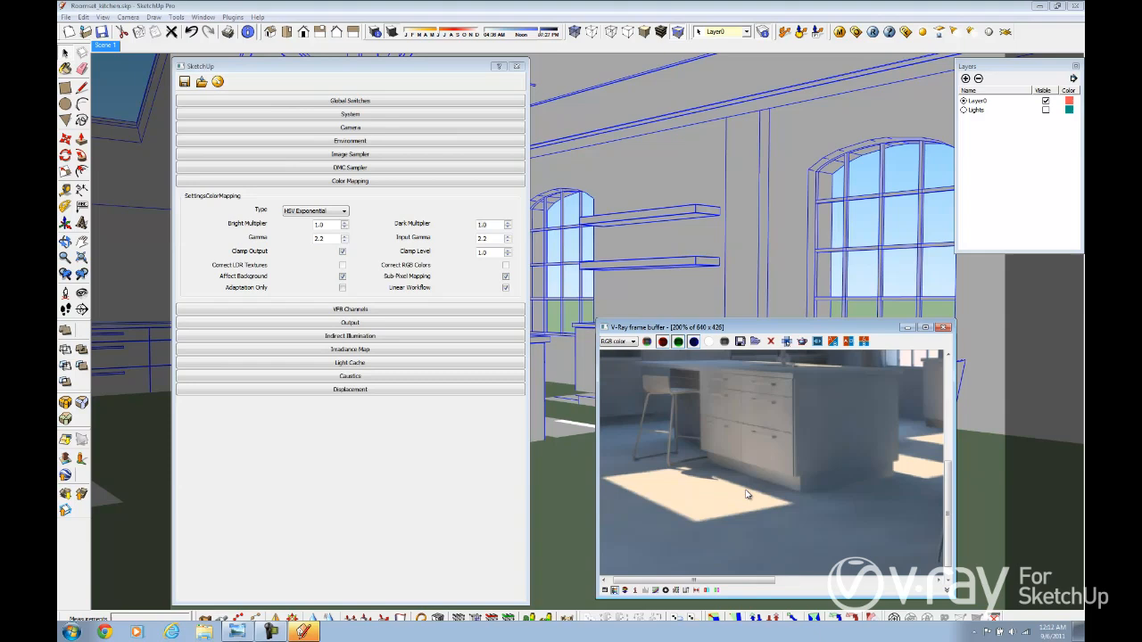
- Enlarge the sky's sunlight size for softer shadows and region-render the sunlit floor patch
left_click(350, 141)
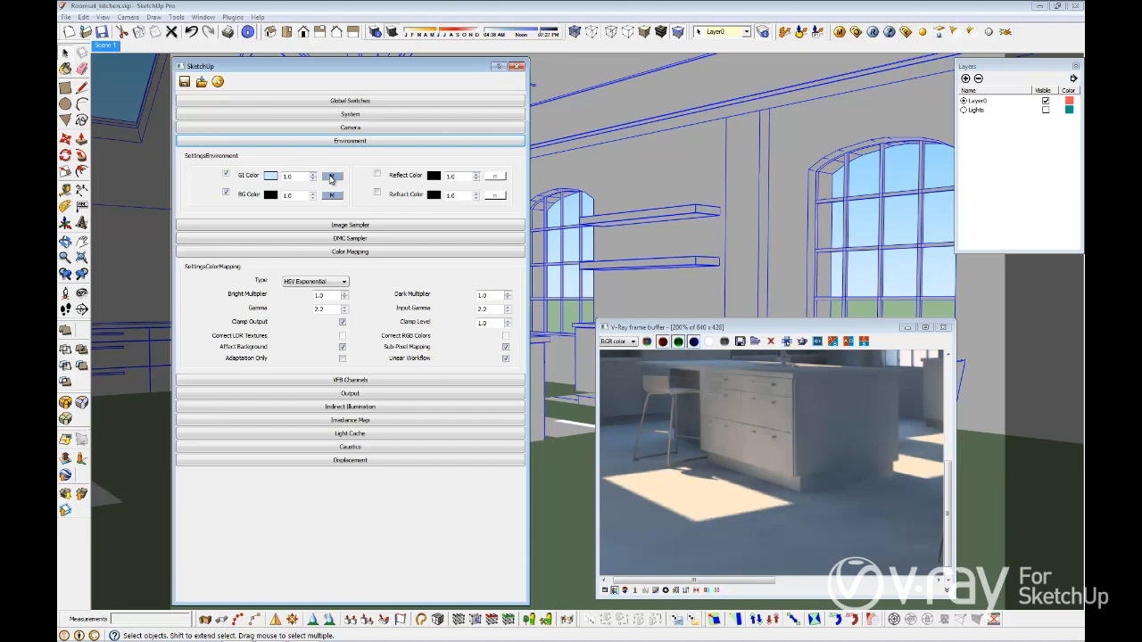
left_click(331, 176)
type("3")
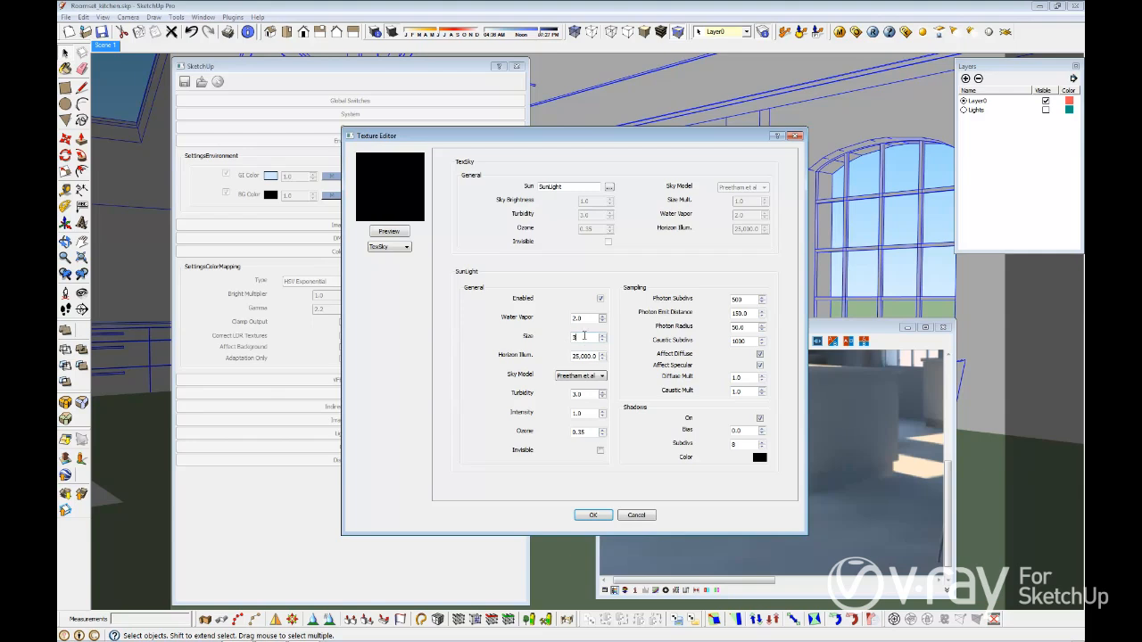
left_click(593, 515)
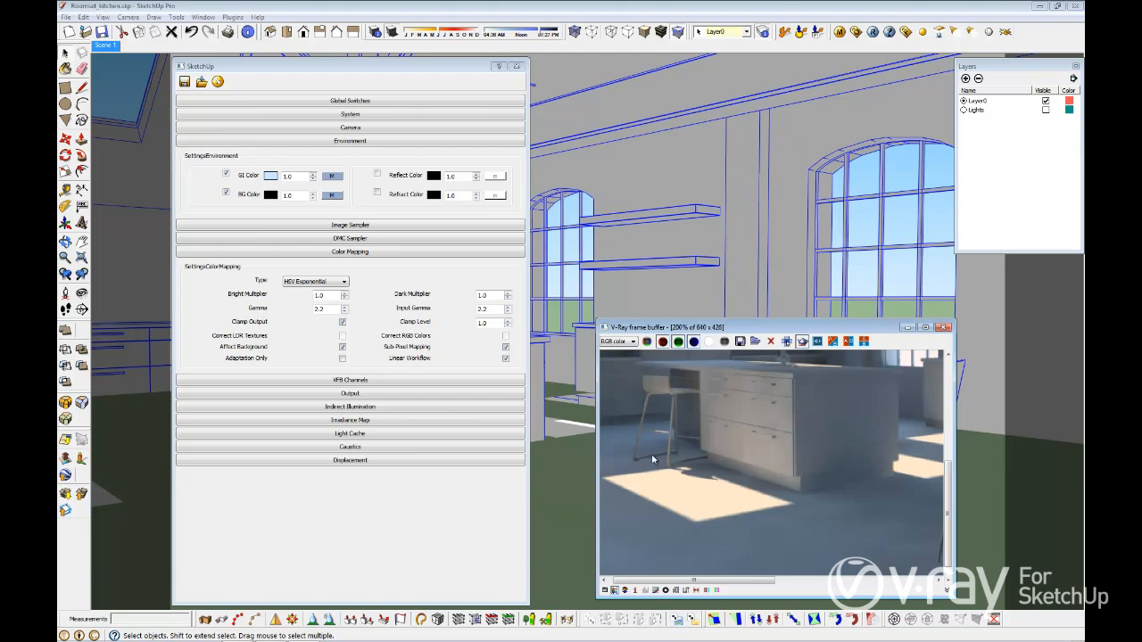
left_click_drag(652, 459, 795, 531)
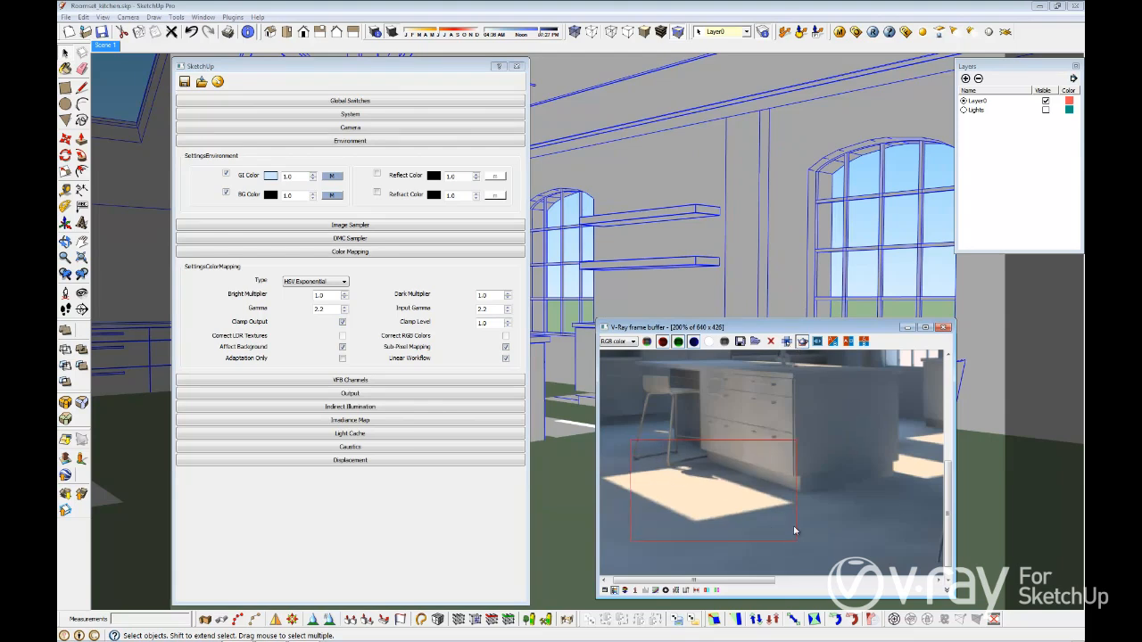
left_click(873, 33)
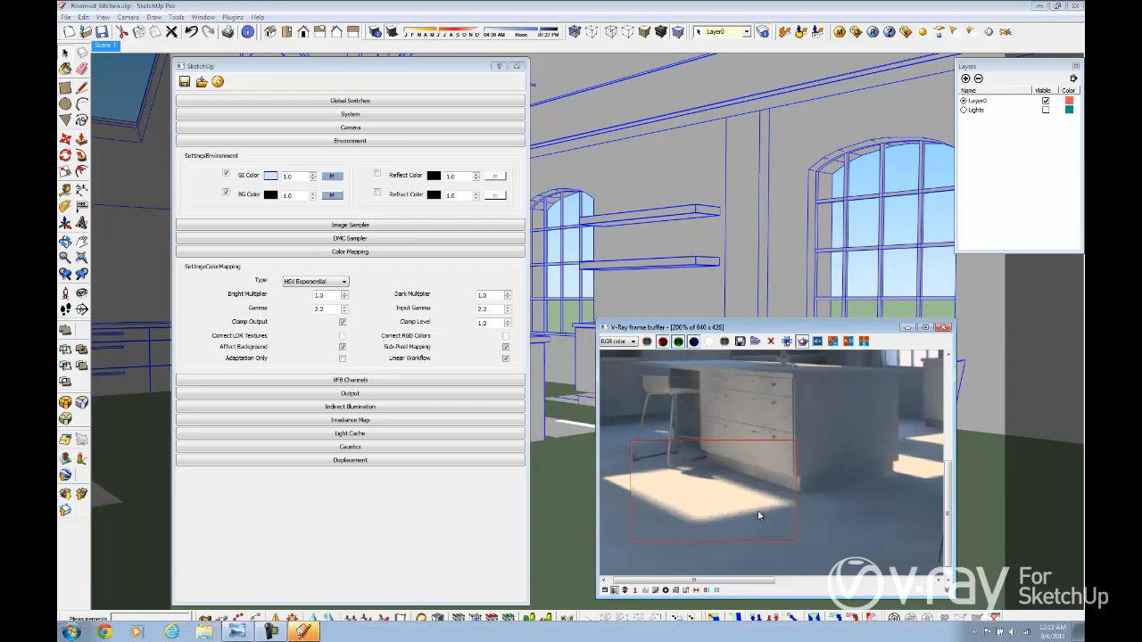
mouse_move(808, 433)
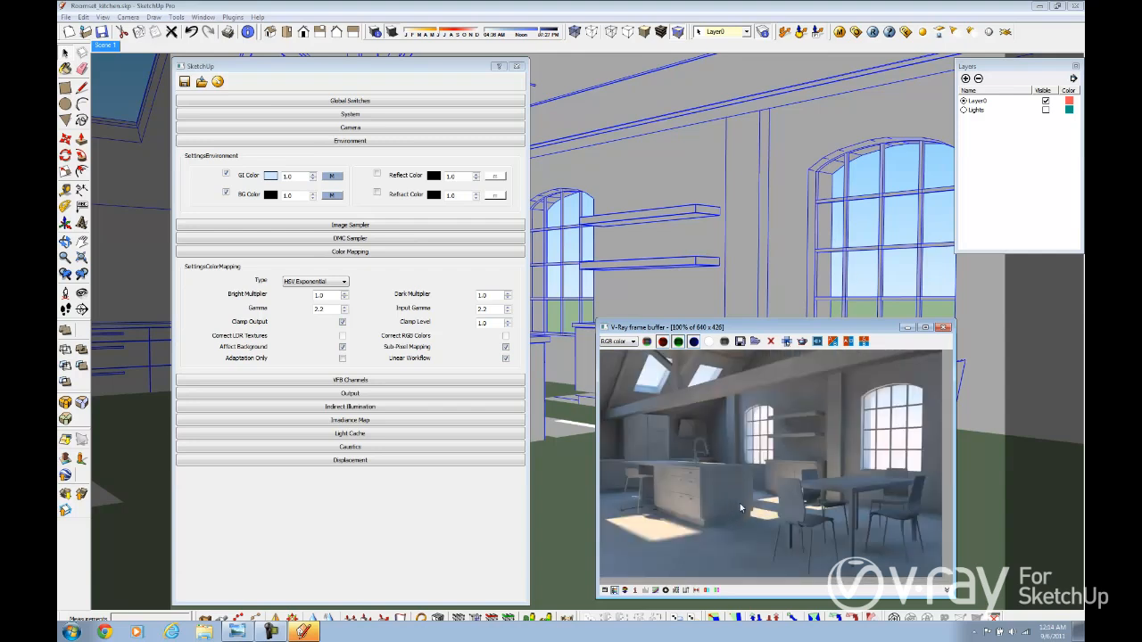
mouse_move(820, 570)
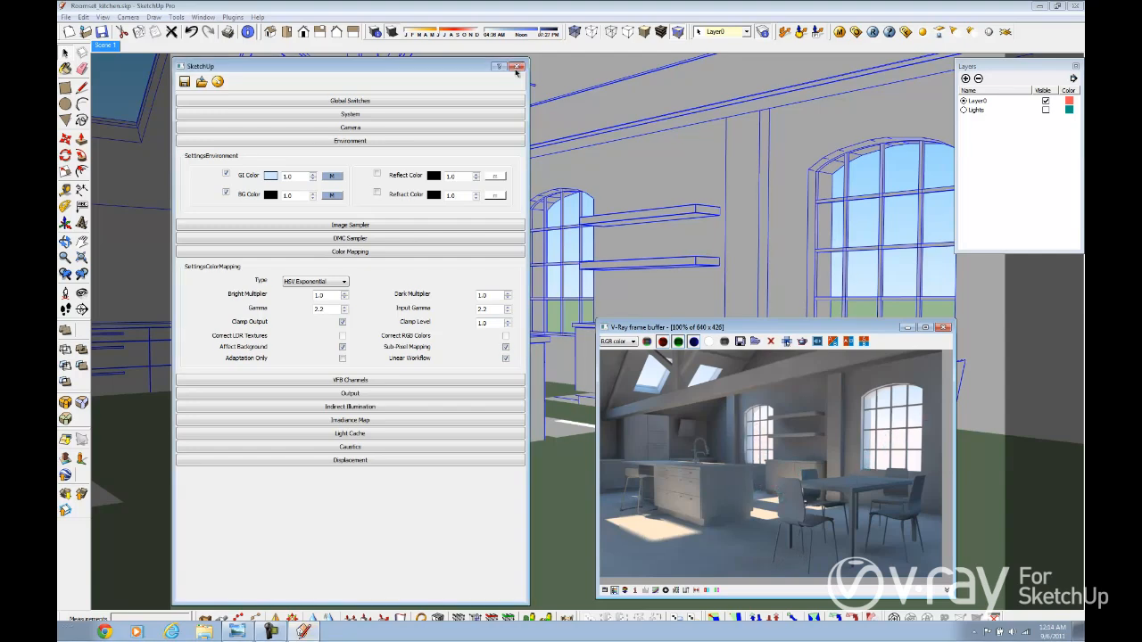
- Close V-Ray options and orbit outside to the window wall's rectangle light
left_click(518, 66)
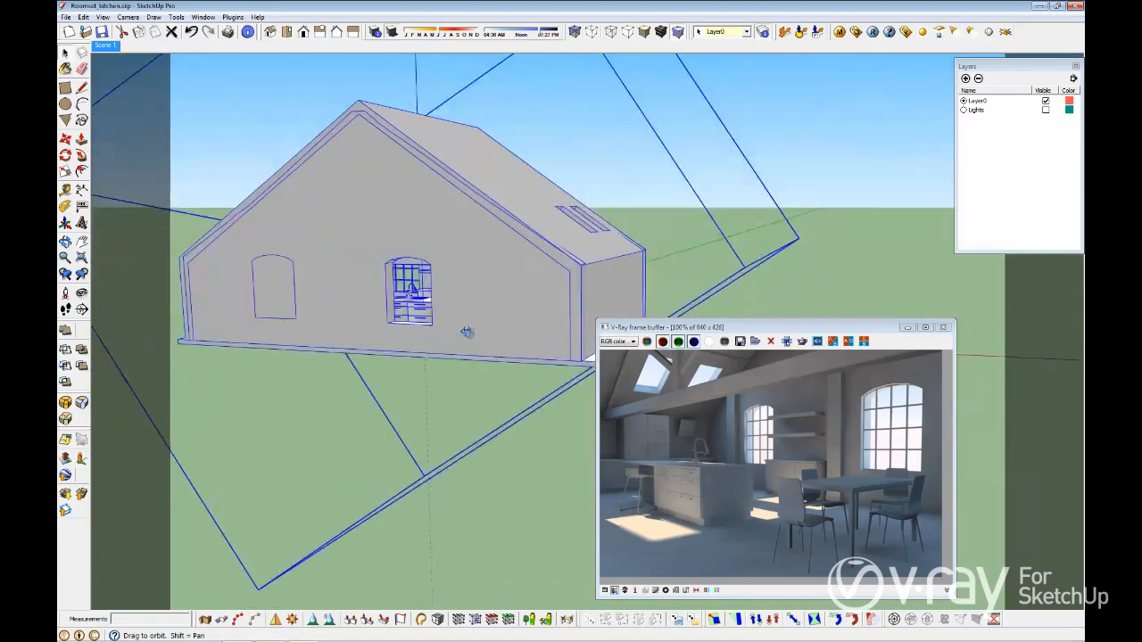
left_click_drag(464, 332, 470, 379)
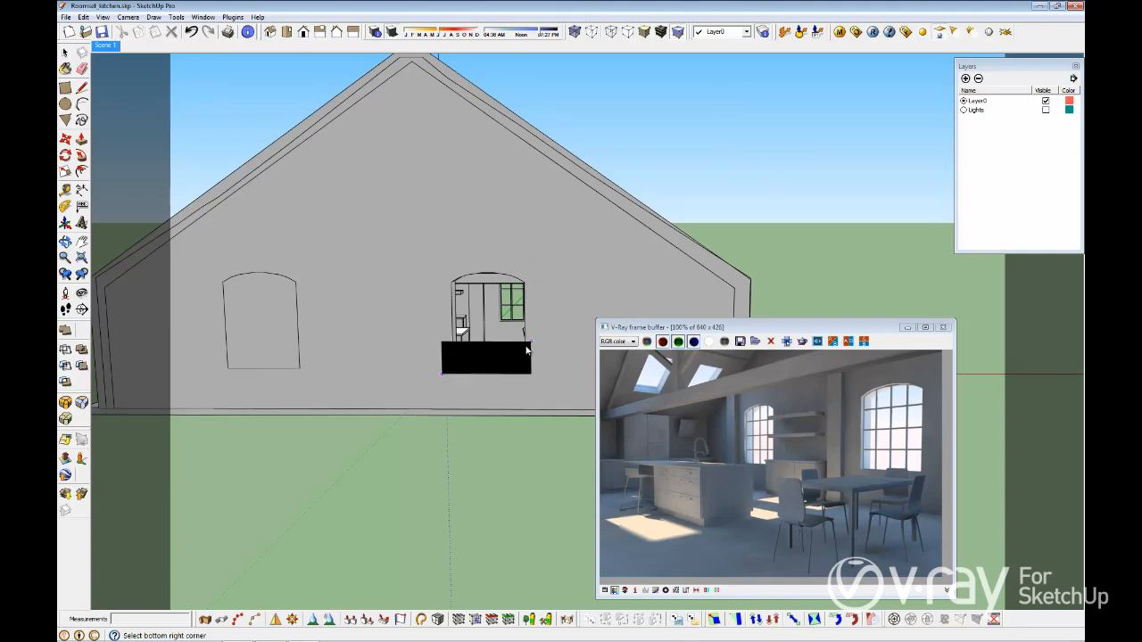
left_click(486, 317)
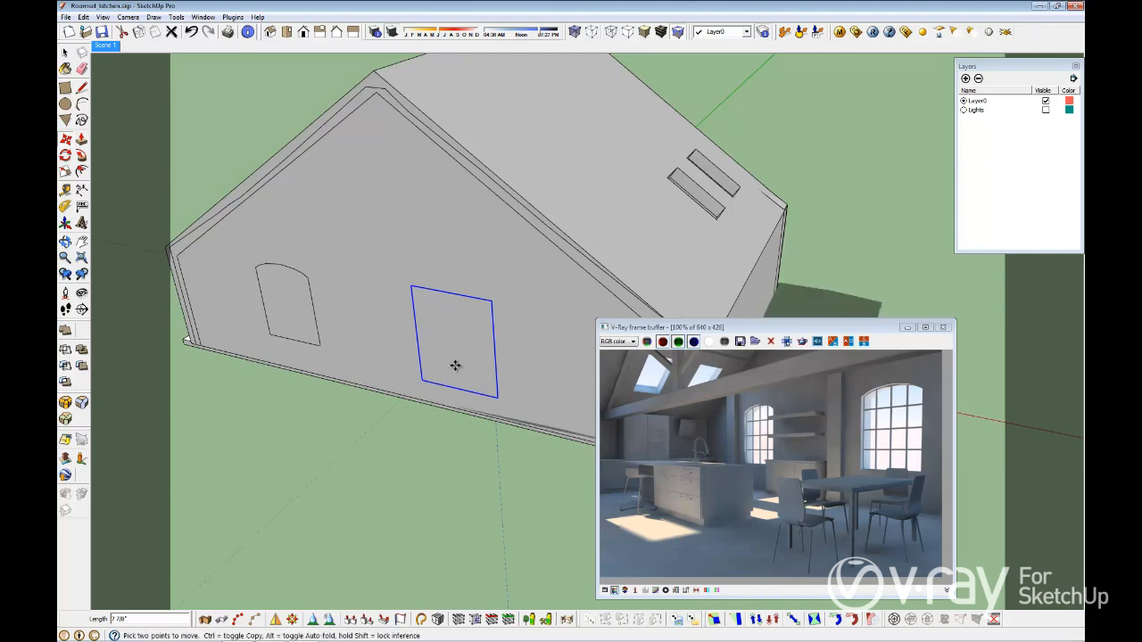
- Make the window's rectangle light a Light Portal in the V-Ray light editor
right_click(455, 366)
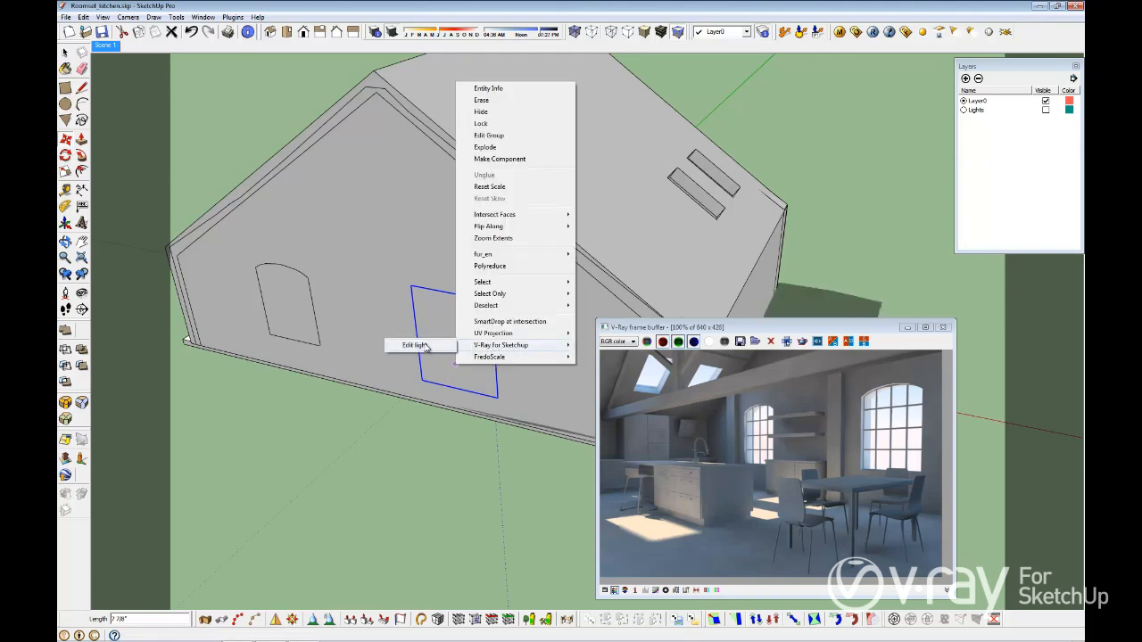
left_click(412, 346)
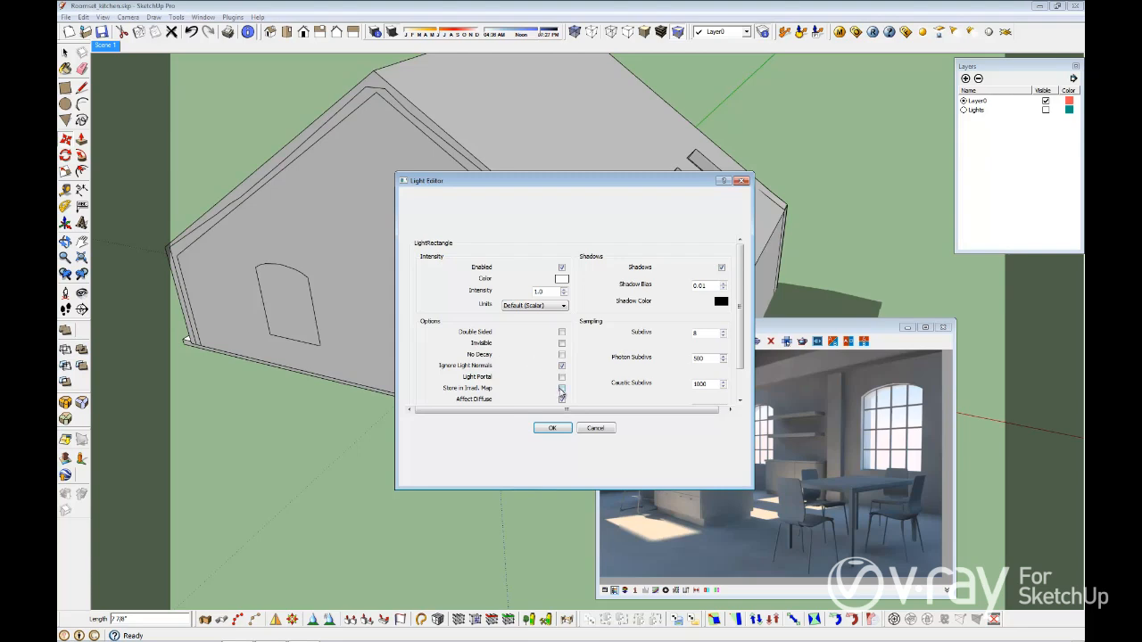
left_click(561, 377)
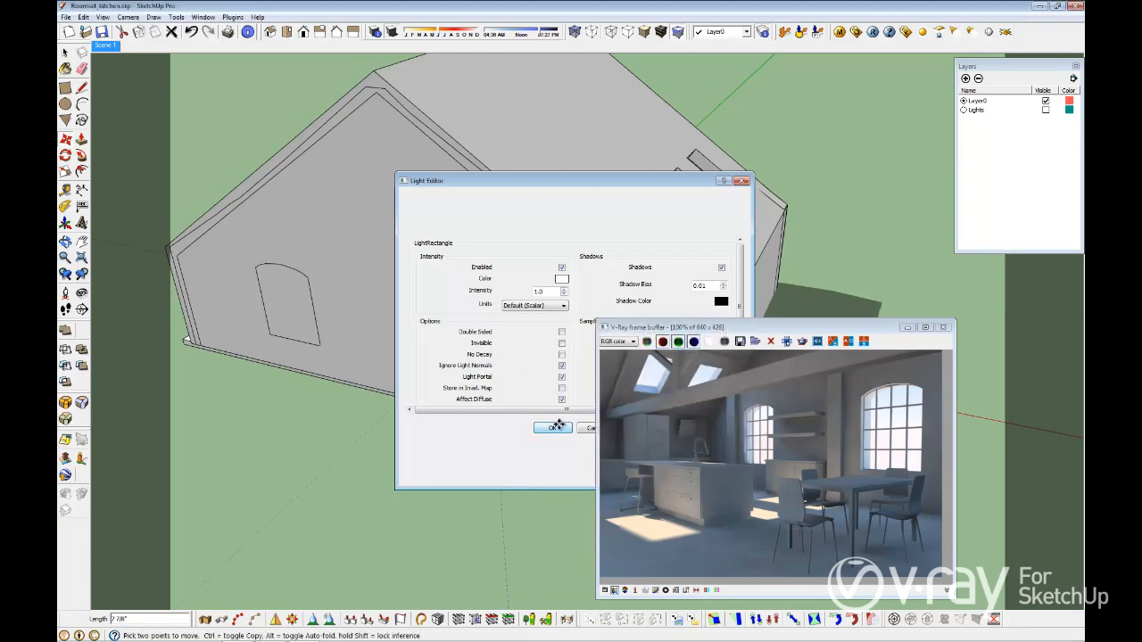
left_click(552, 428)
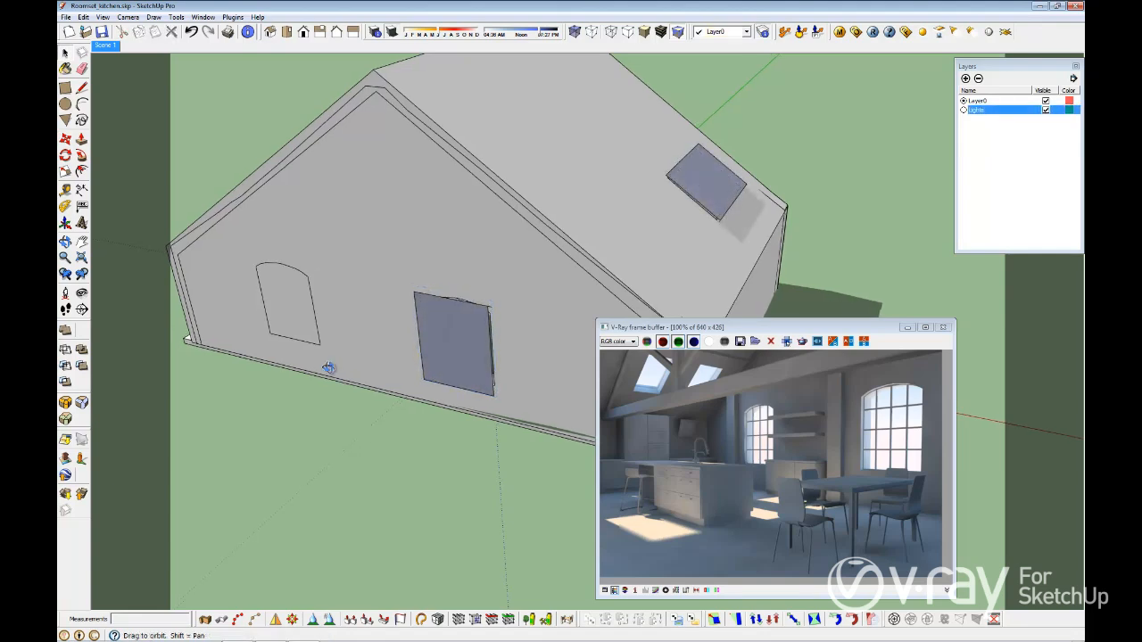
- Orbit past the roof skylights and navigate back toward the kitchen interior
left_click_drag(329, 368, 394, 255)
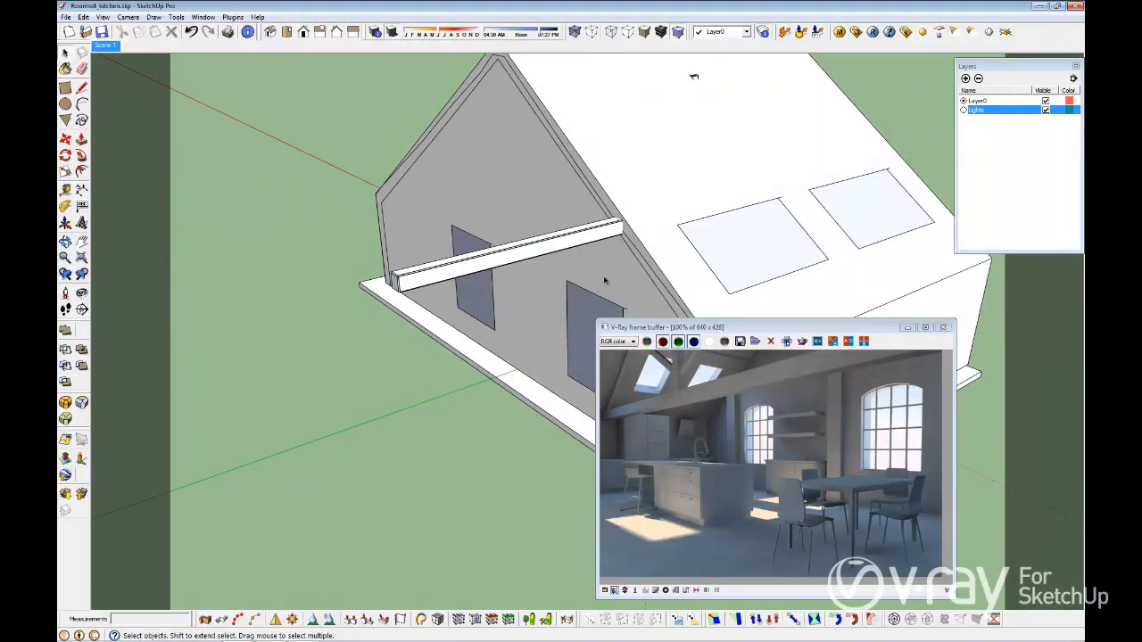
left_click_drag(607, 281, 727, 286)
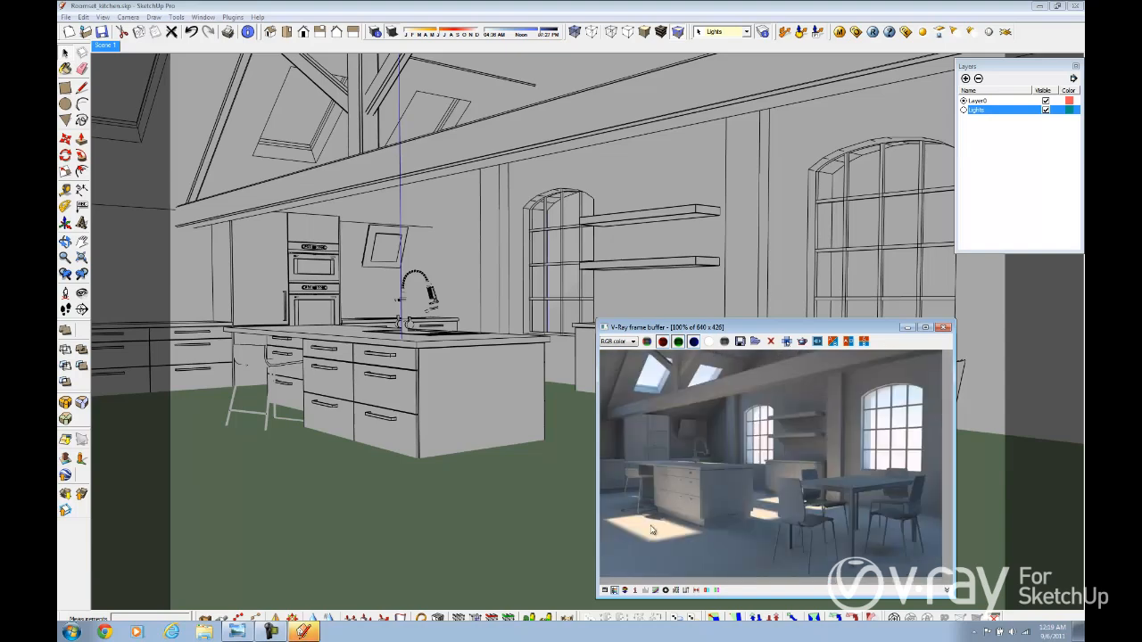
mouse_move(647, 501)
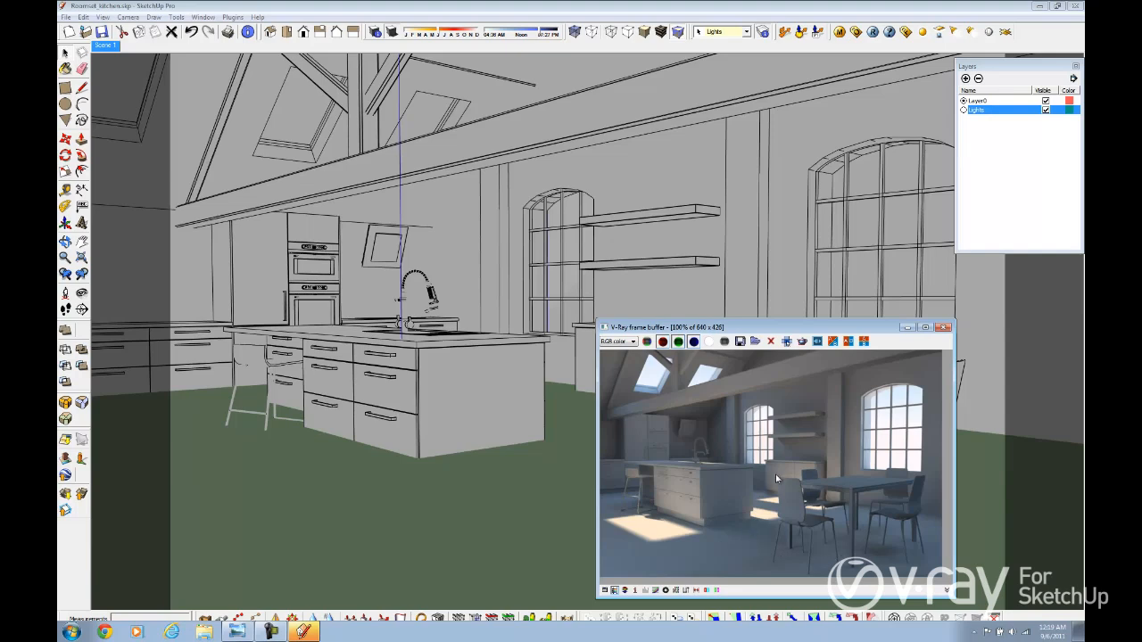
mouse_move(785, 472)
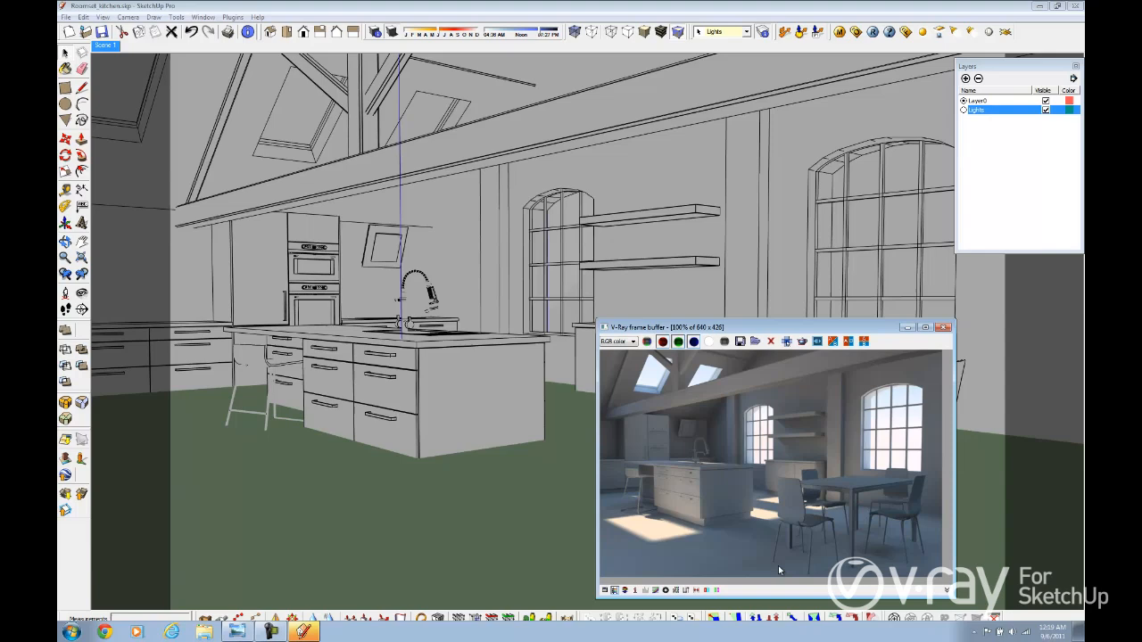
mouse_move(780, 444)
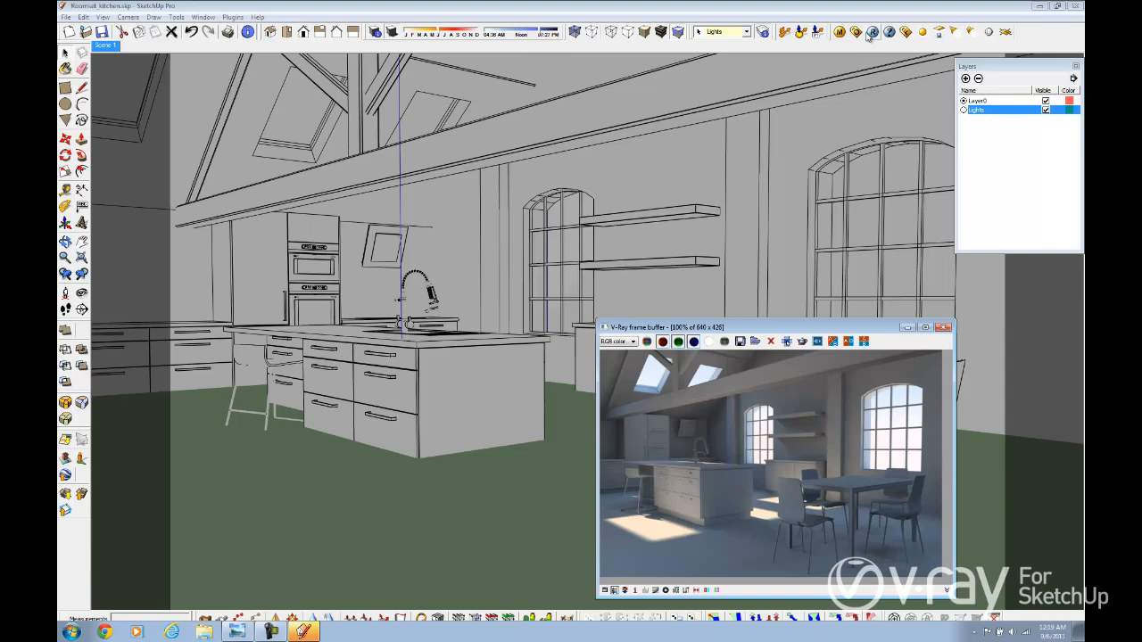
- Reopen V-Ray options, set Light Cache subdivs to 1000, and collapse the rollout
left_click(873, 33)
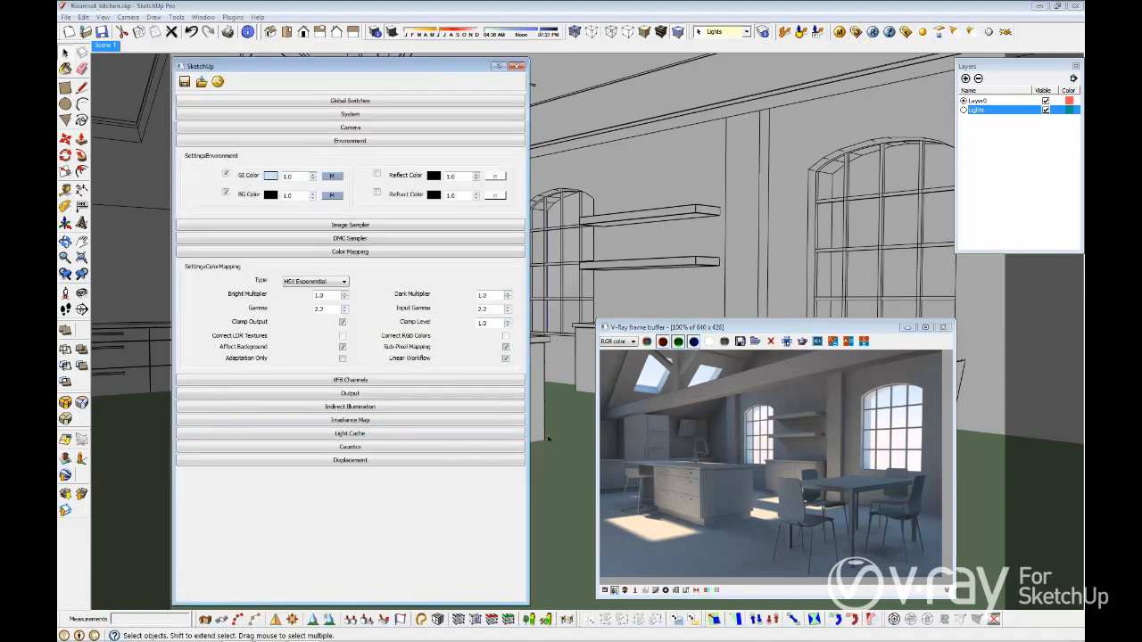
mouse_move(408, 312)
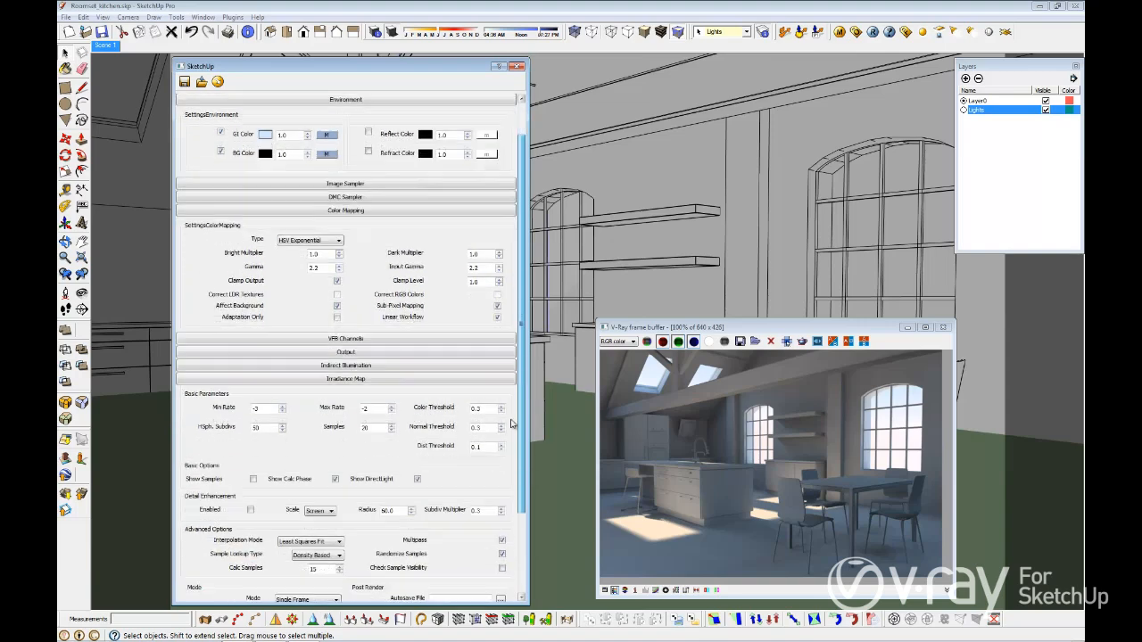
scroll("down", 3)
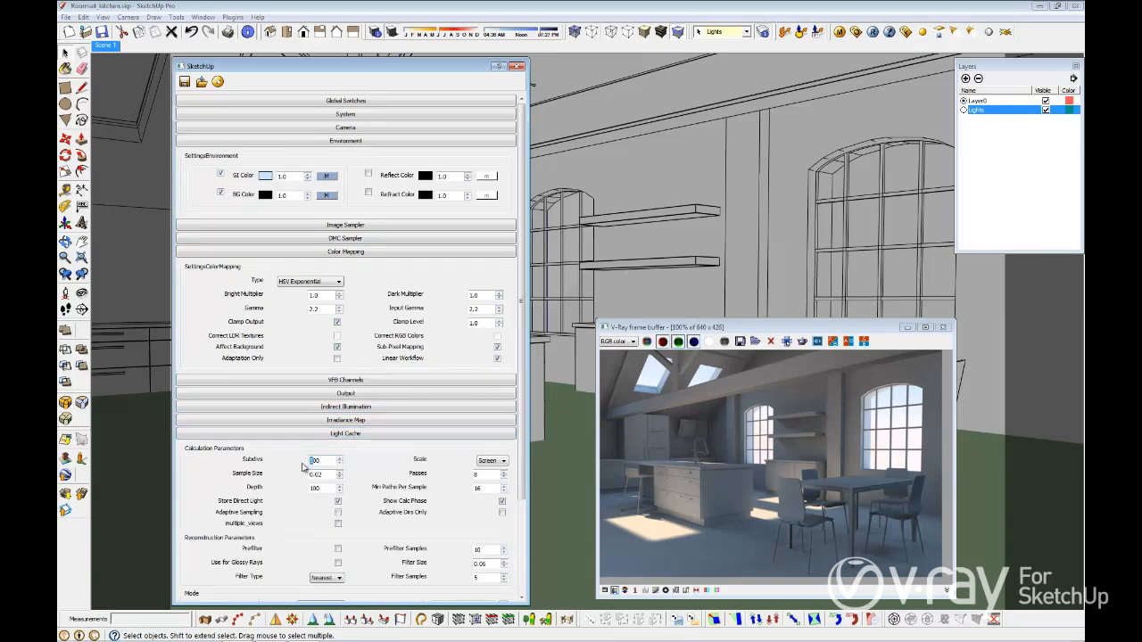
type("1000")
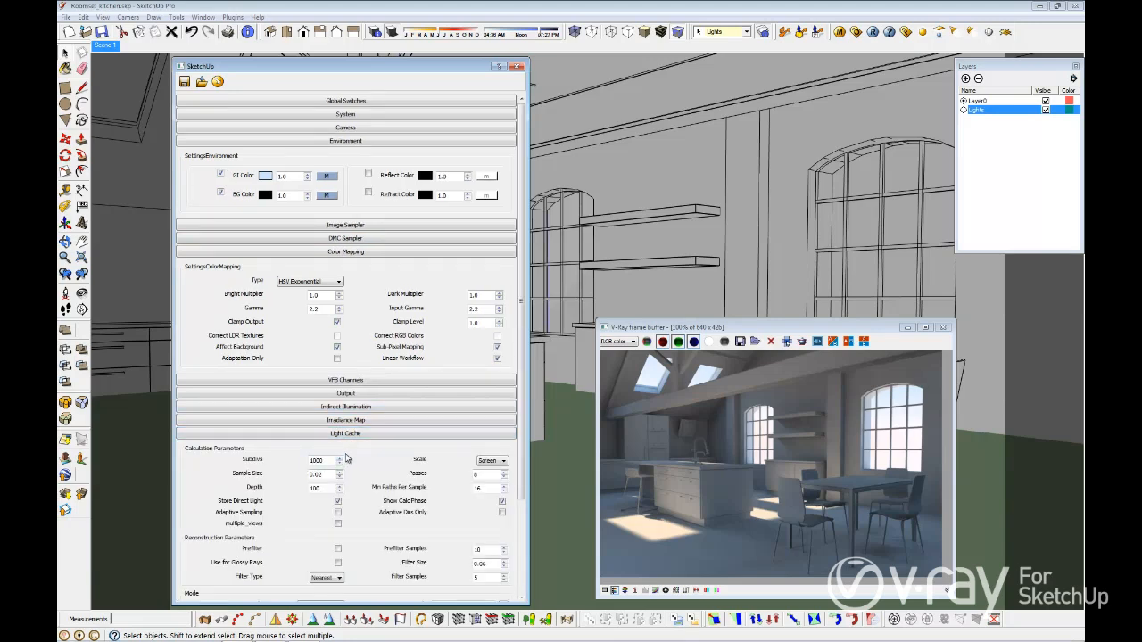
left_click(346, 251)
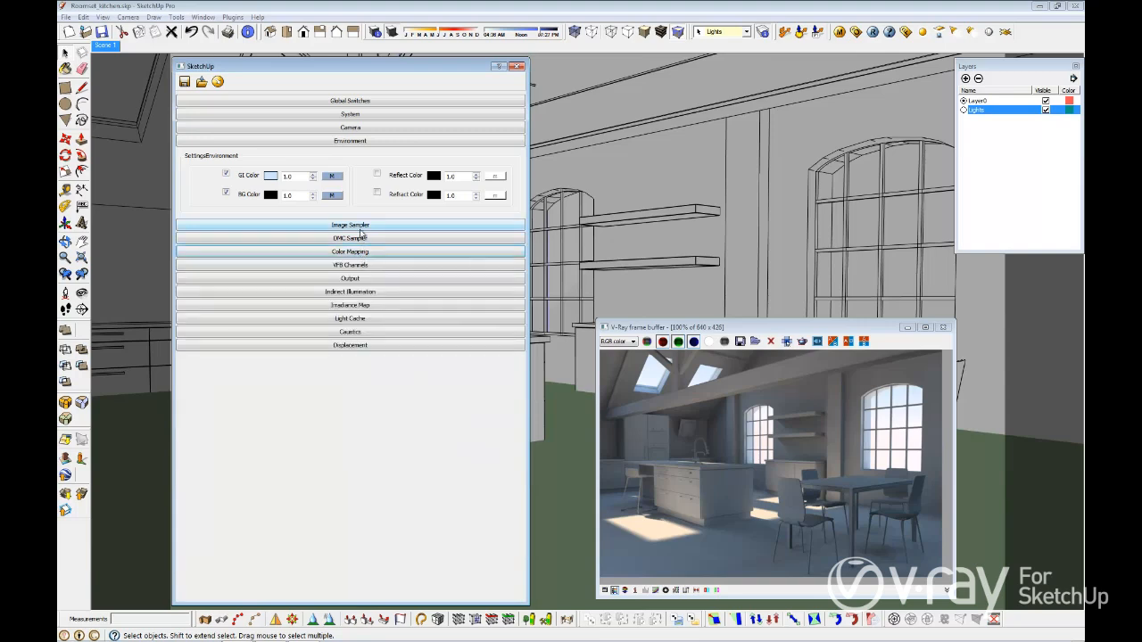
- Set the image sampler colour threshold to 0.005 and max subdivs to 10
left_click(350, 225)
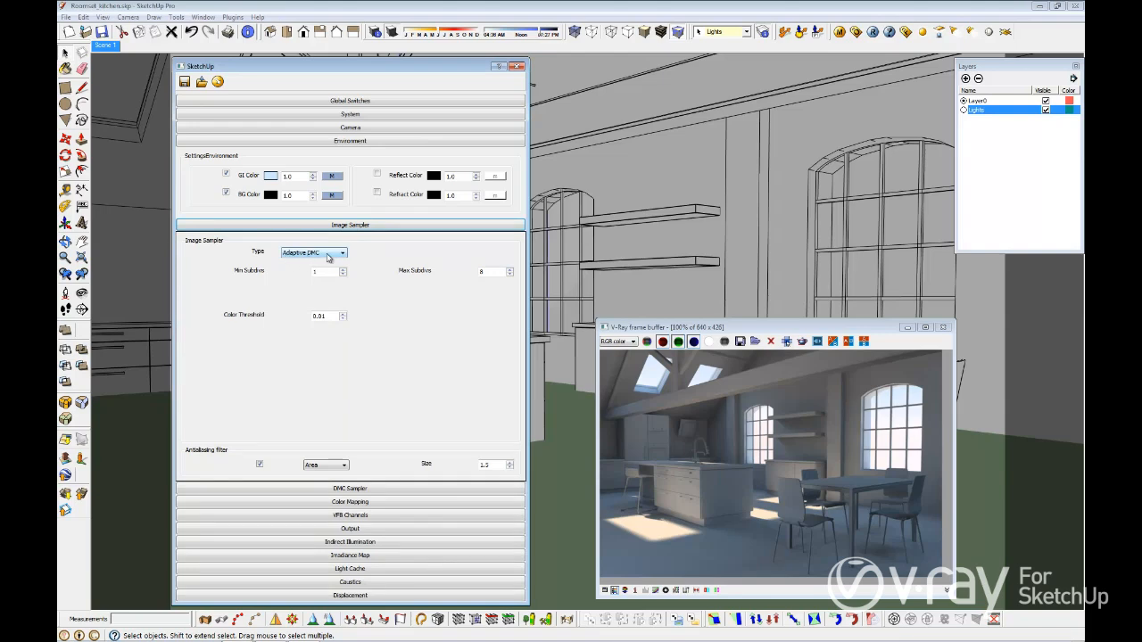
mouse_move(314, 252)
type("1")
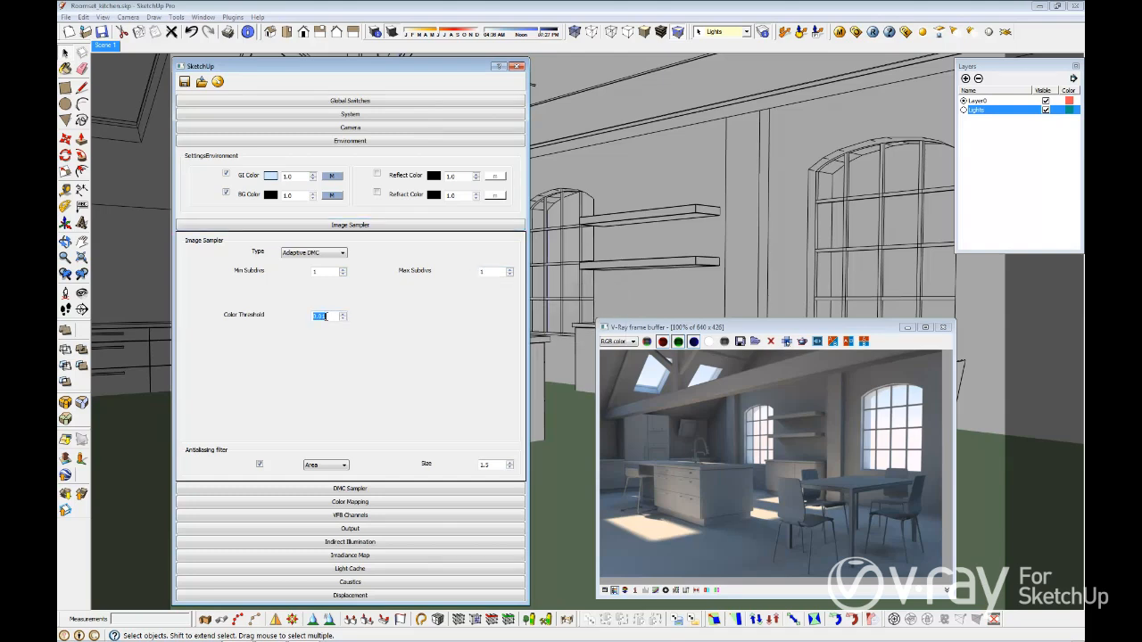
type(".005")
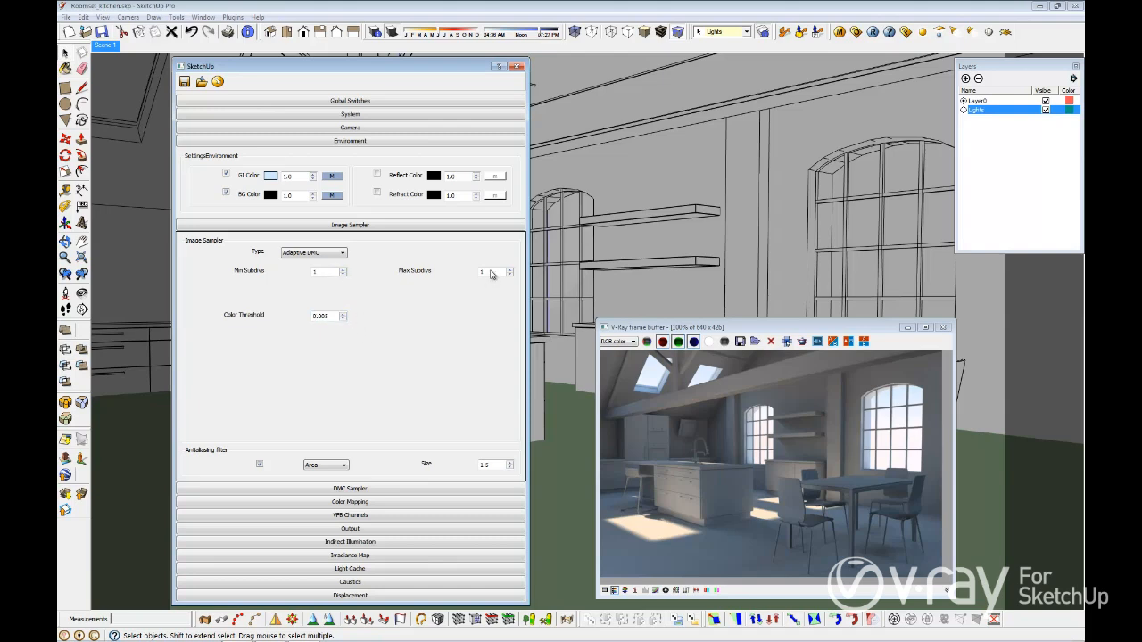
type("10")
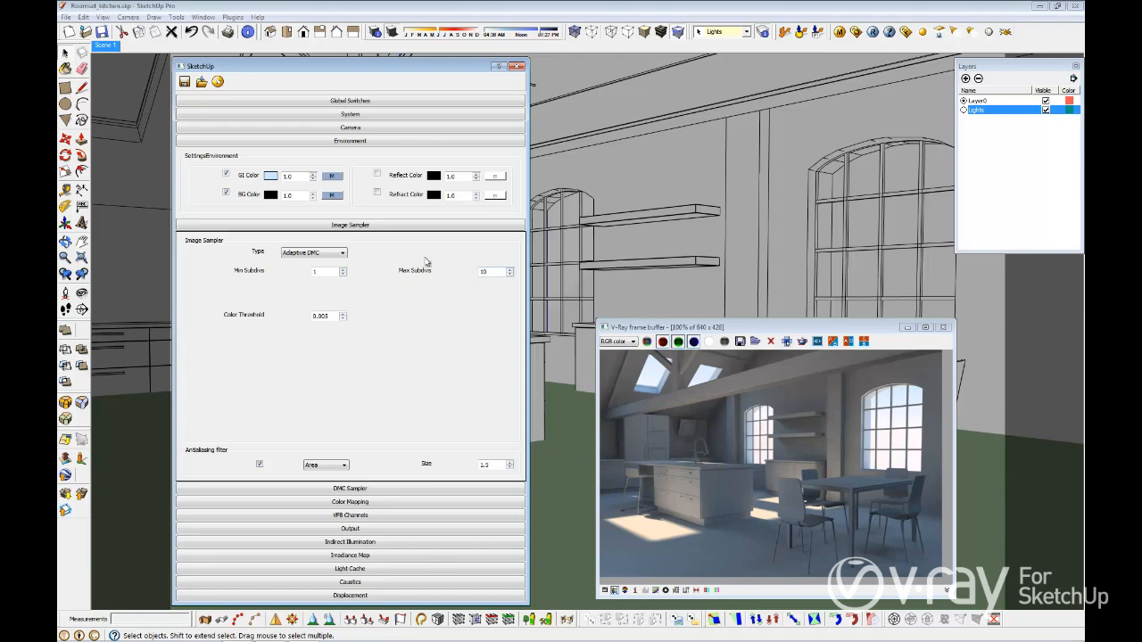
- Set the DMC sampler noise threshold to 0.005 and collapse its settings
left_click(350, 239)
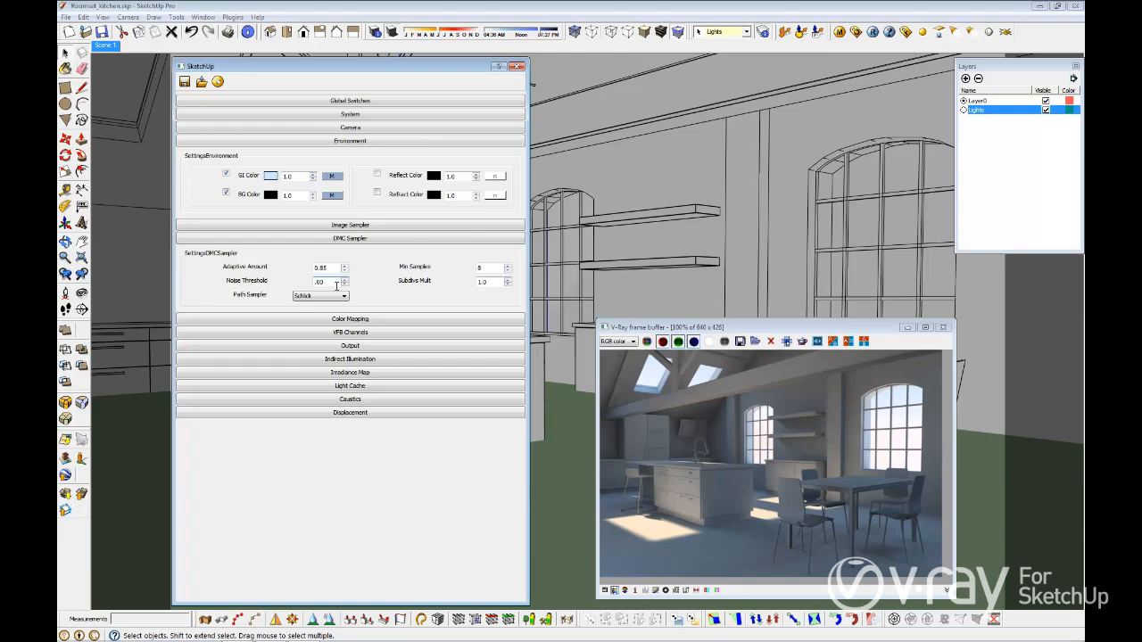
type("0.005")
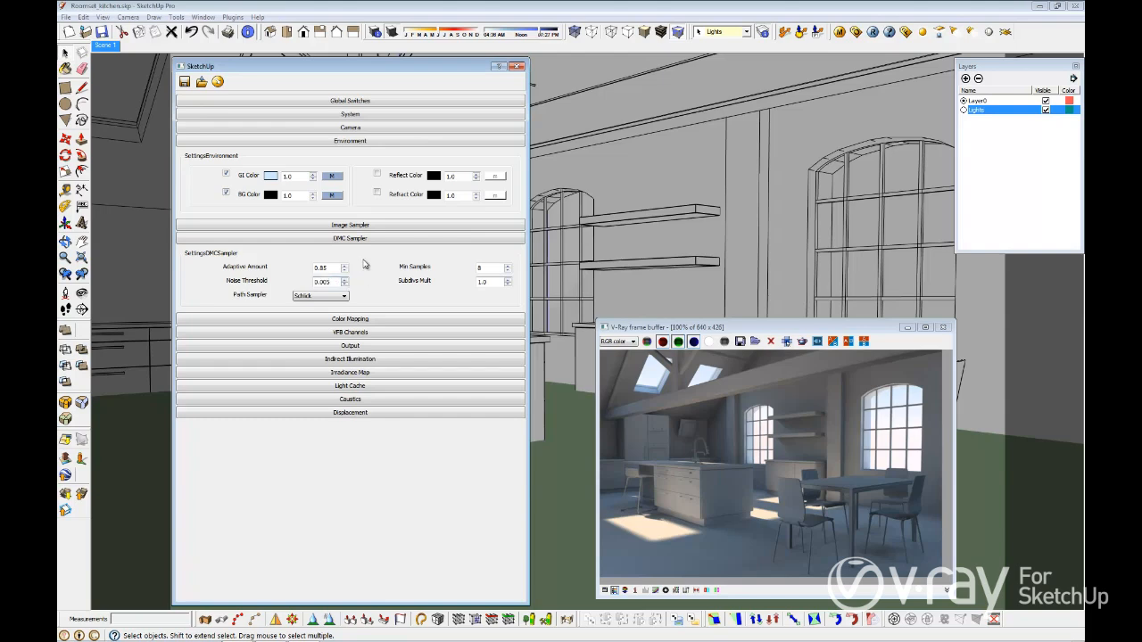
left_click(350, 238)
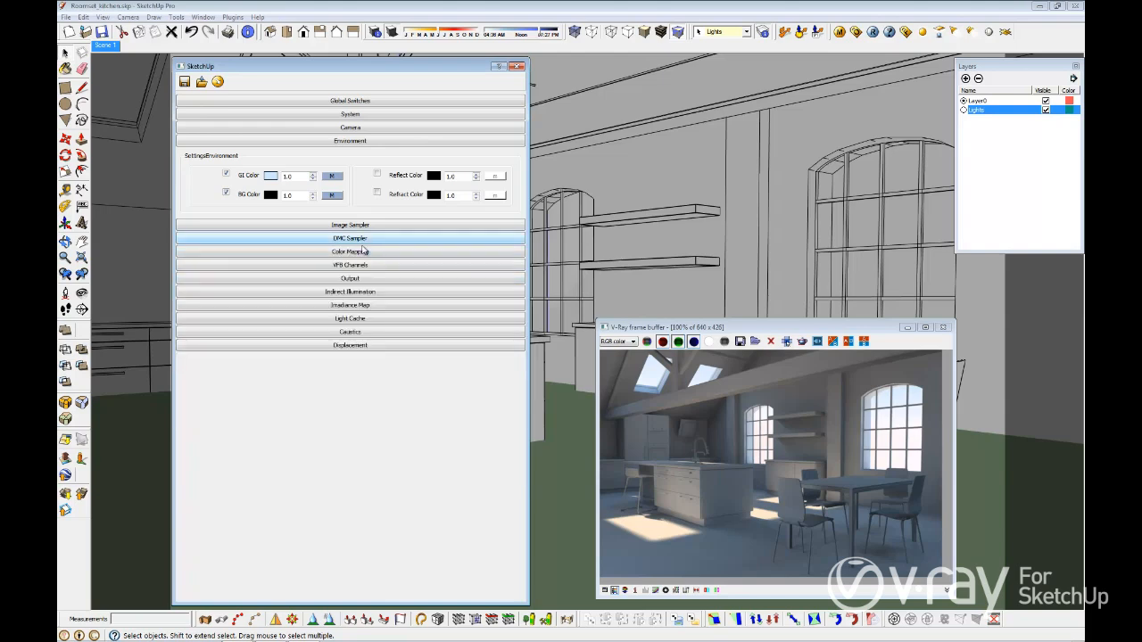
- Set the V-Ray output resolution to the 800-wide preset, giving 800x533
left_click(350, 277)
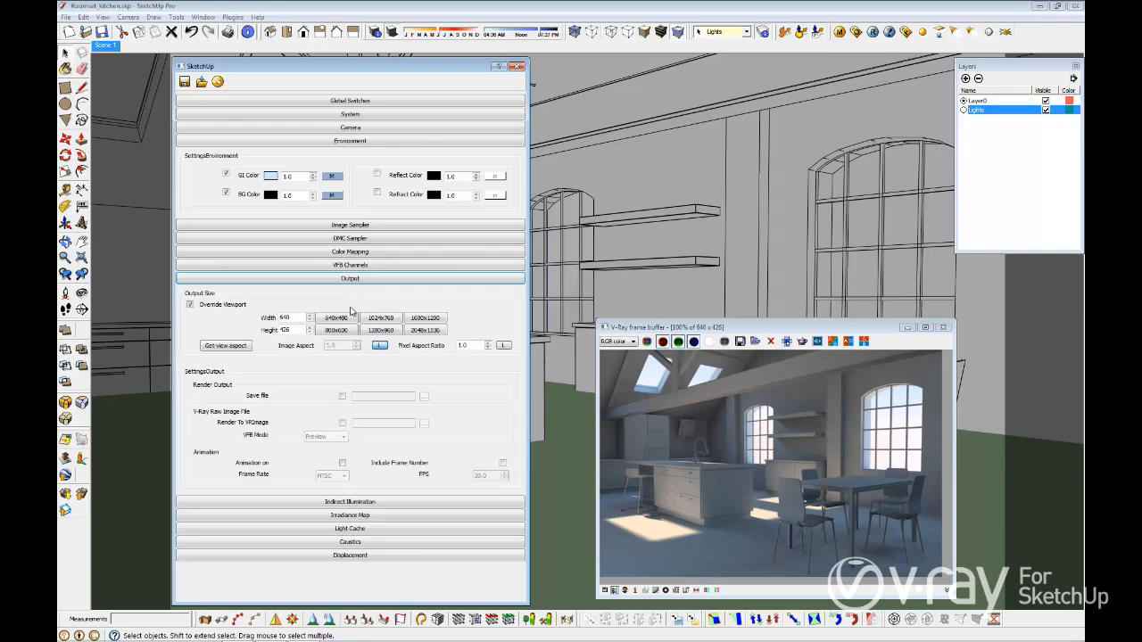
left_click(335, 330)
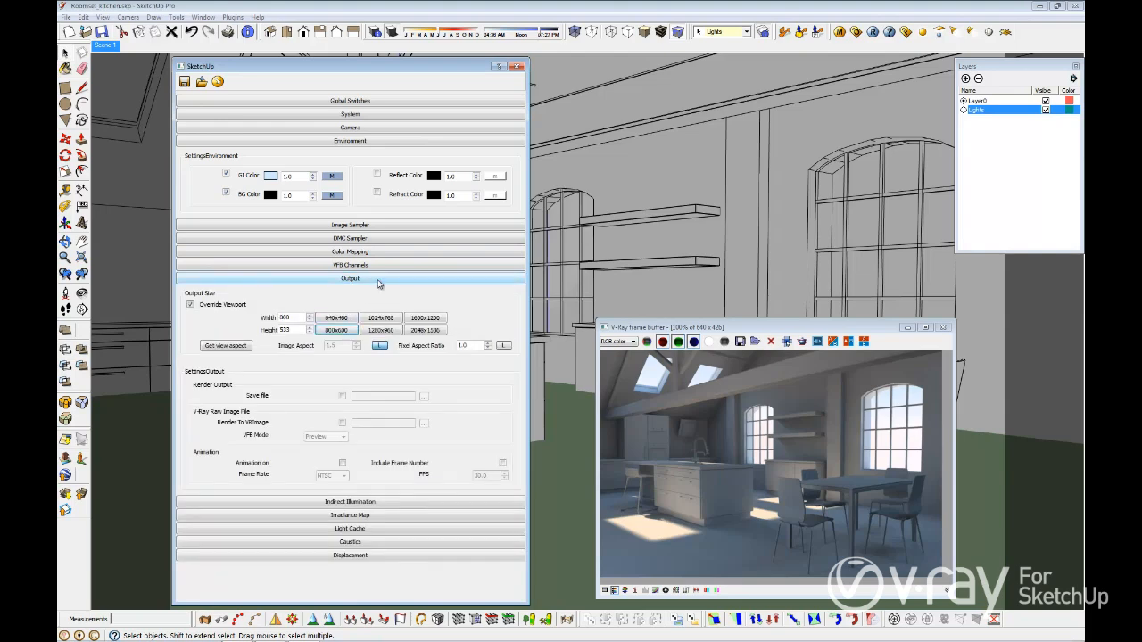
left_click(350, 278)
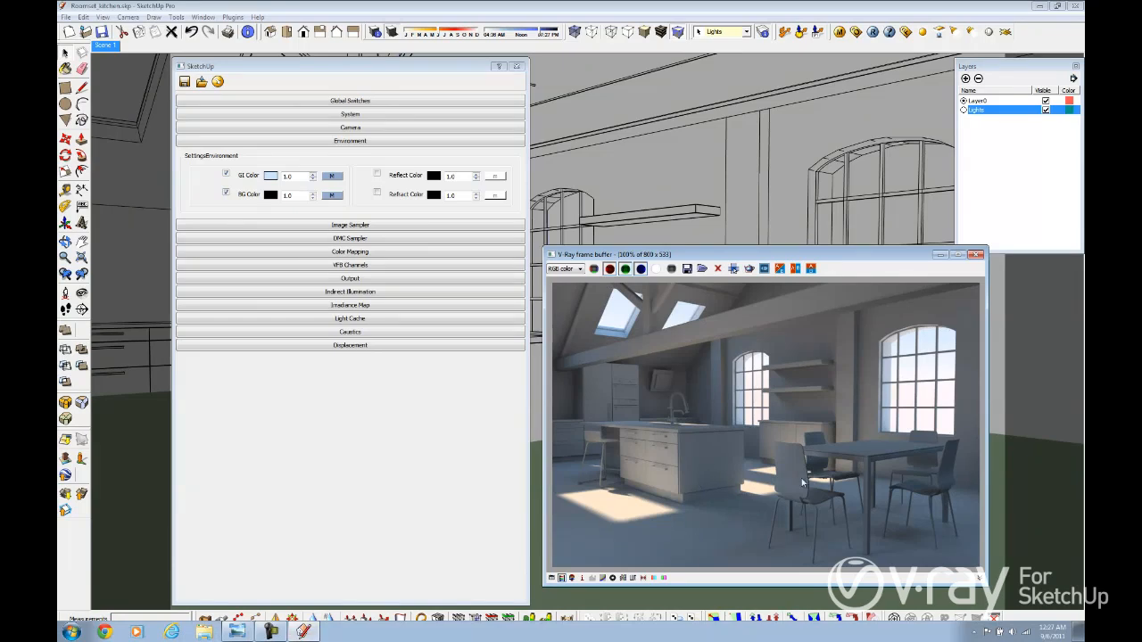
mouse_move(808, 564)
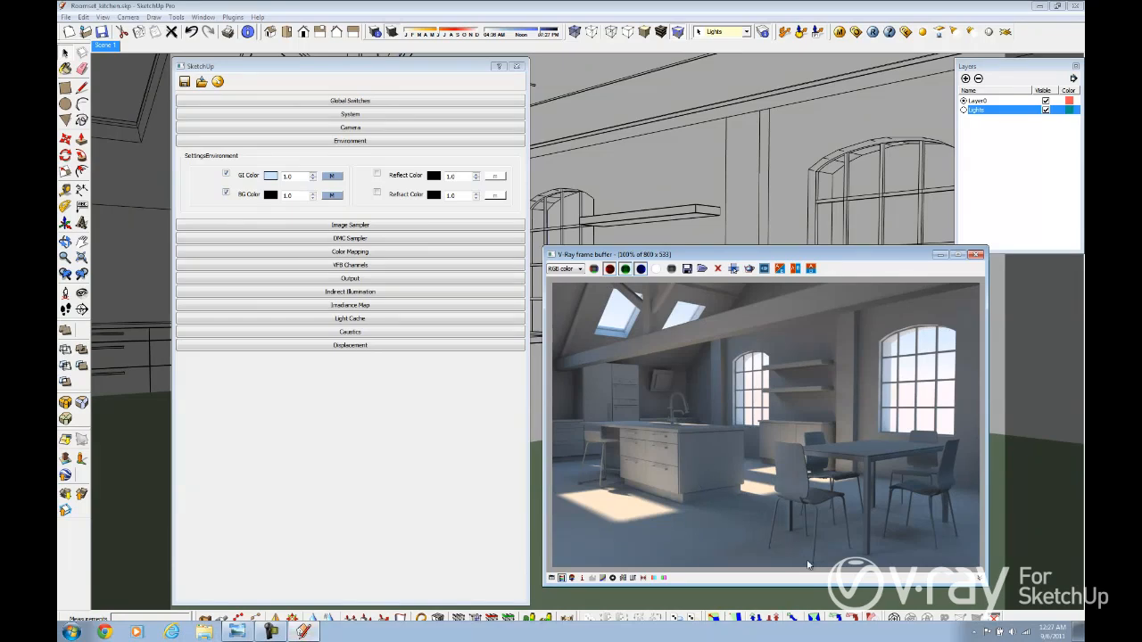
mouse_move(784, 542)
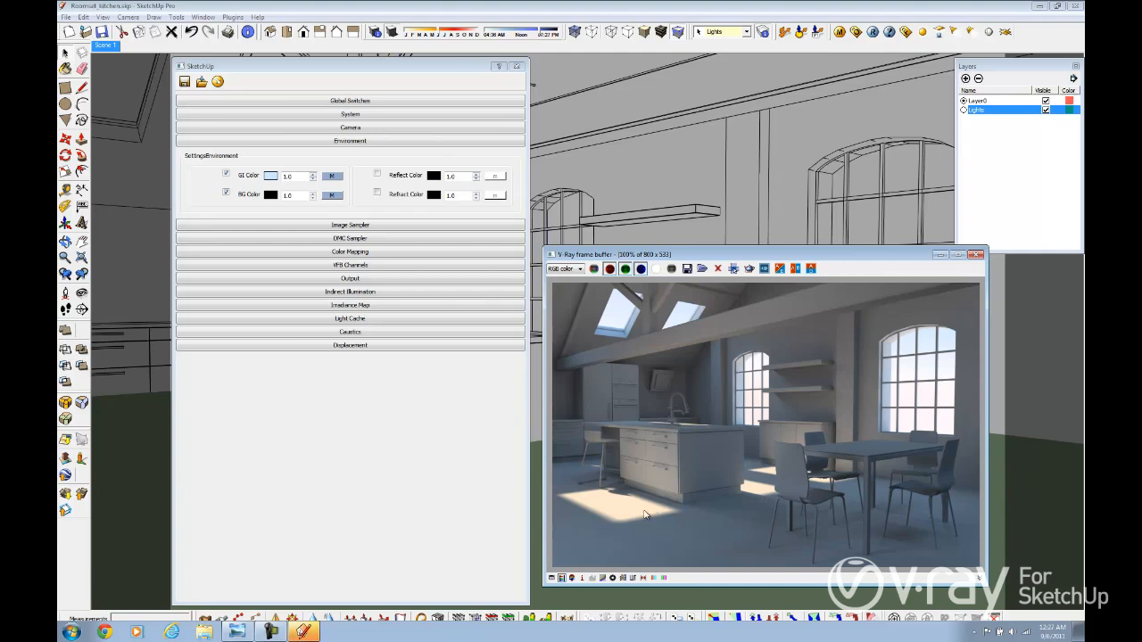
mouse_move(648, 513)
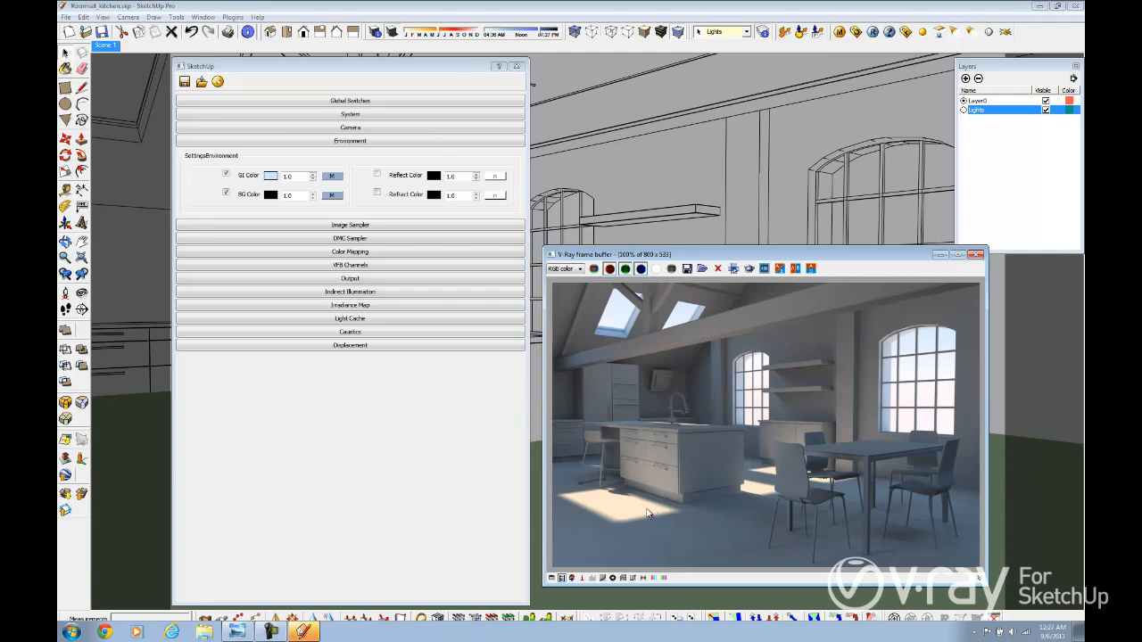
mouse_move(648, 513)
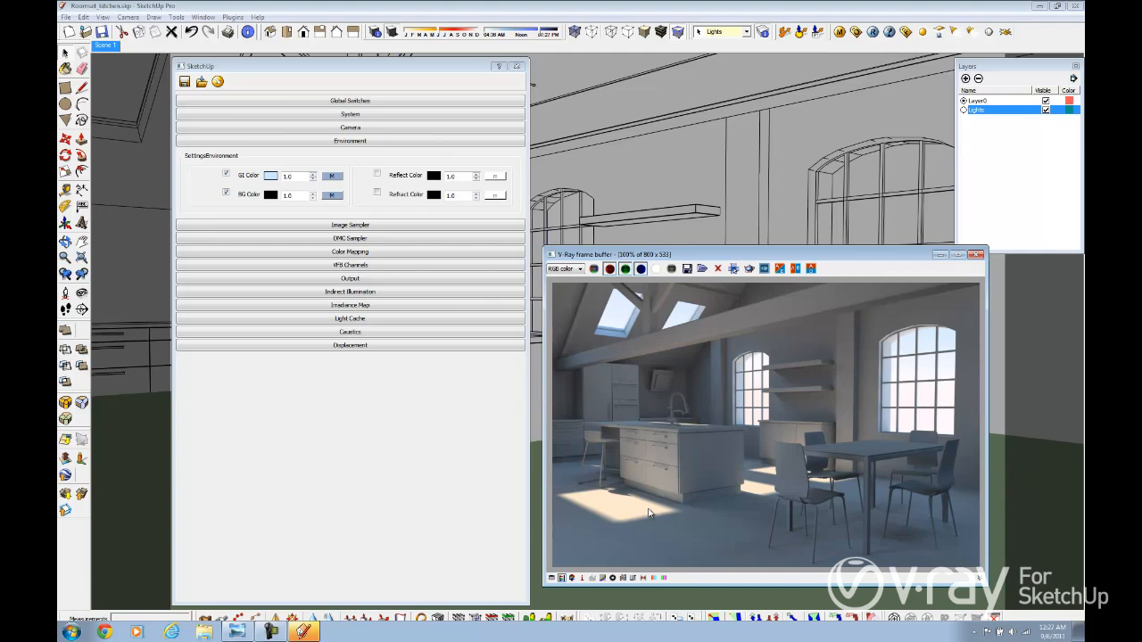
mouse_move(650, 514)
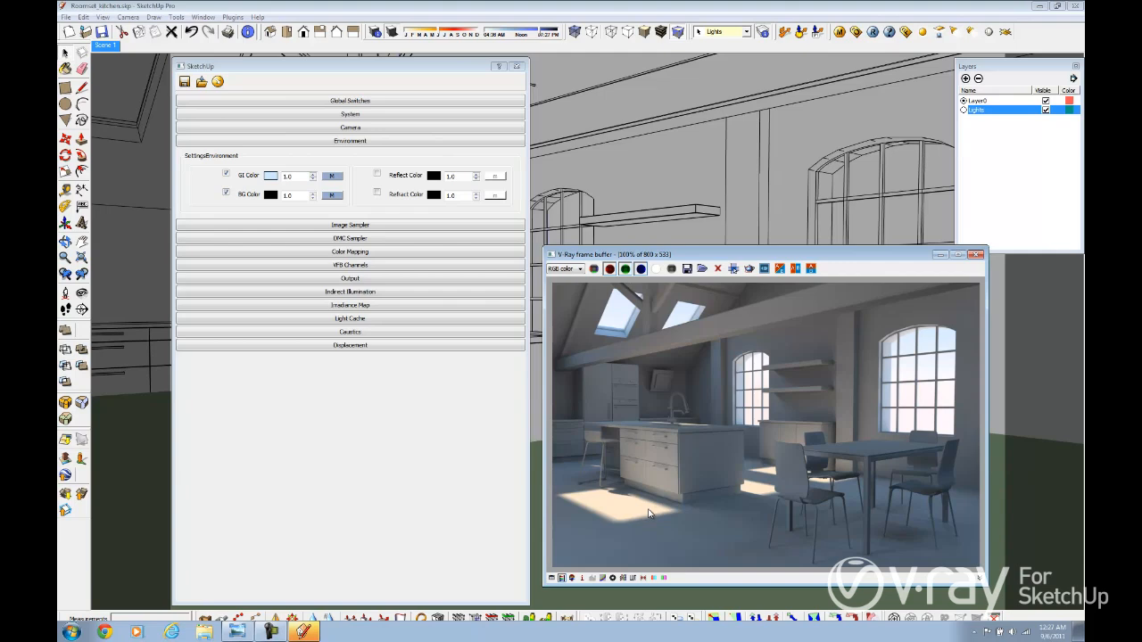